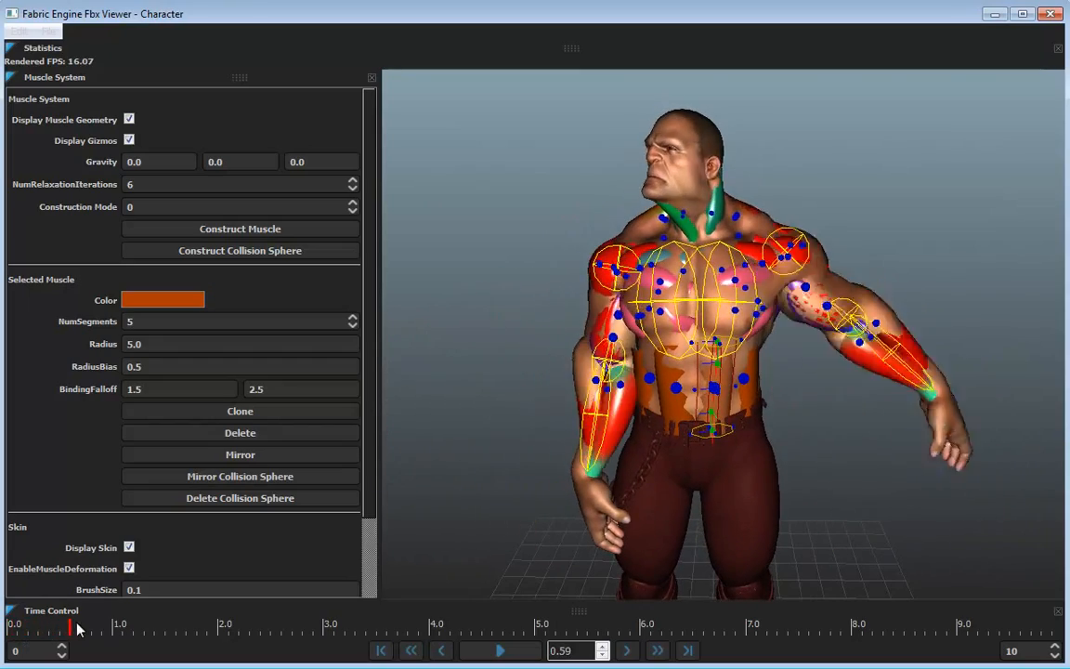
Scrub the Time Control timeline through the arm animation to watch the muscles move
left_click_drag(71, 627, 223, 628)
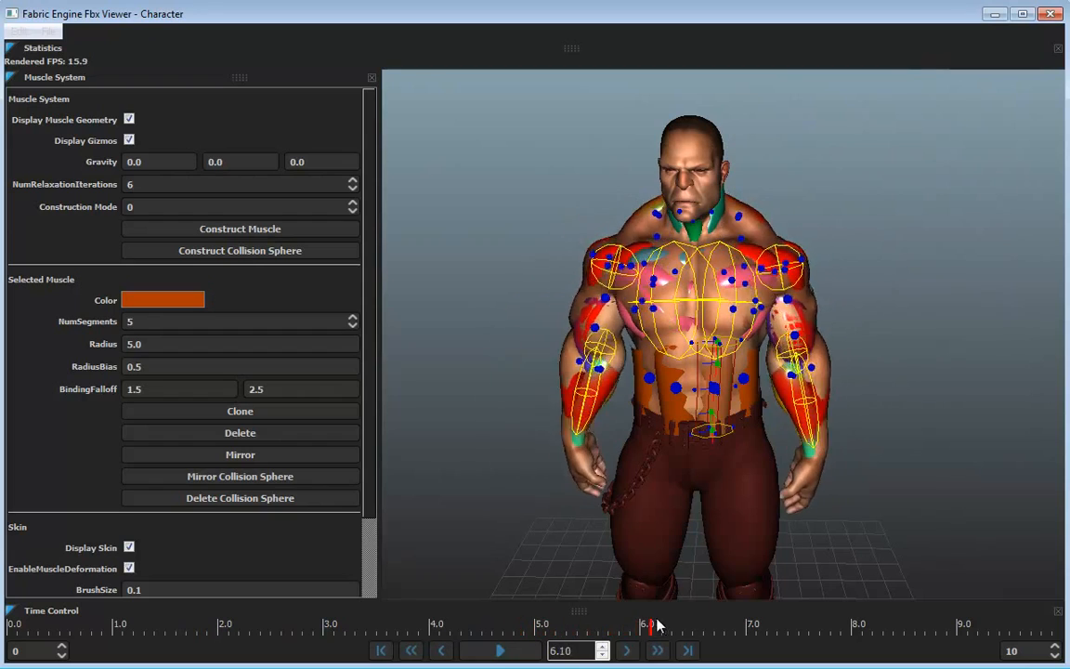
left_click_drag(646, 624, 512, 624)
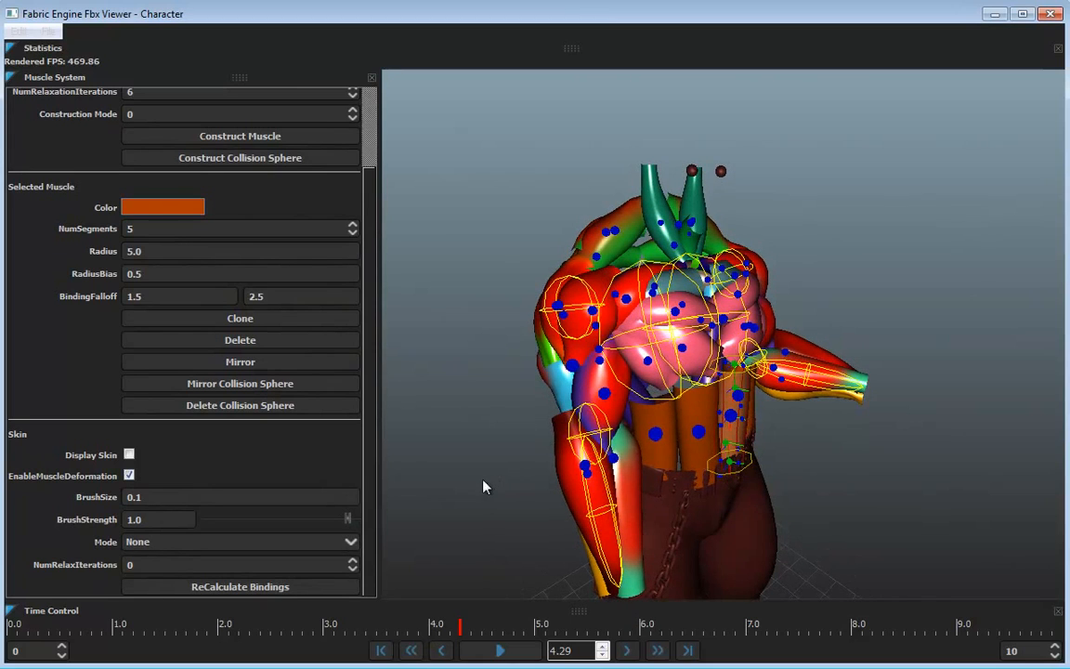
mouse_move(450, 620)
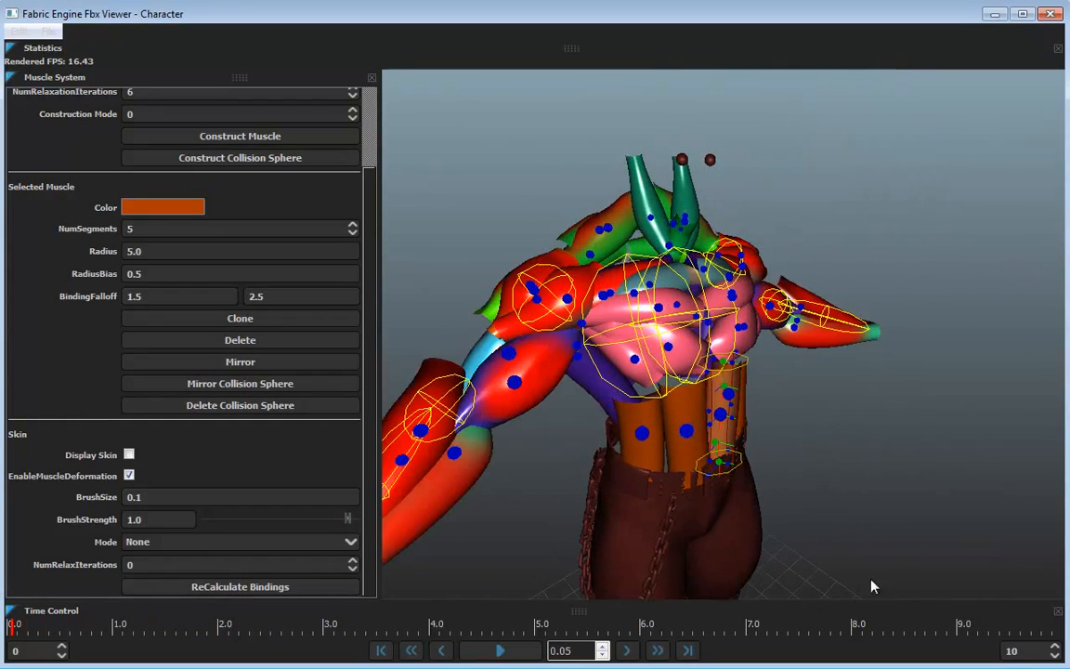
Show the skin, hide muscle geometry and gizmos, and scrub the timeline to see the arm rise
left_click(130, 453)
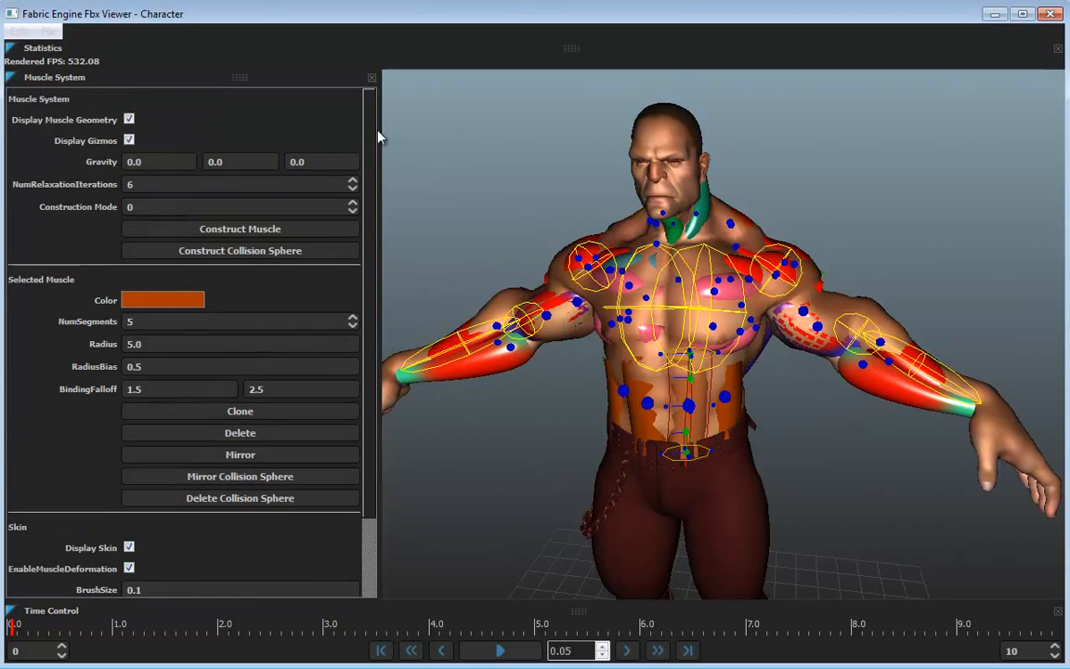
left_click(130, 119)
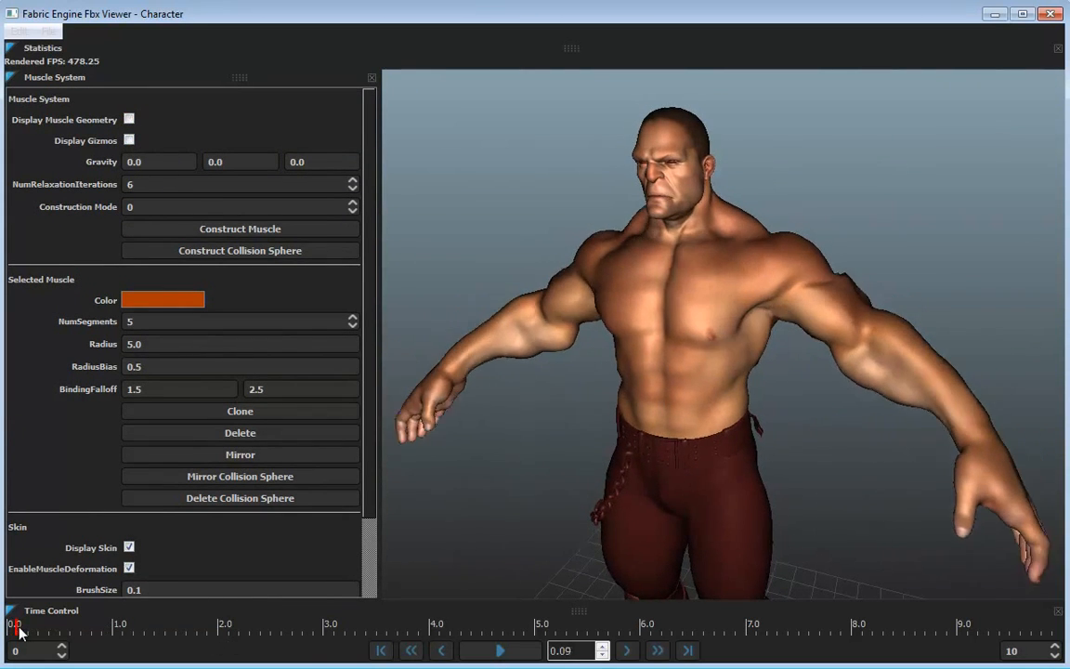
left_click_drag(15, 624, 249, 624)
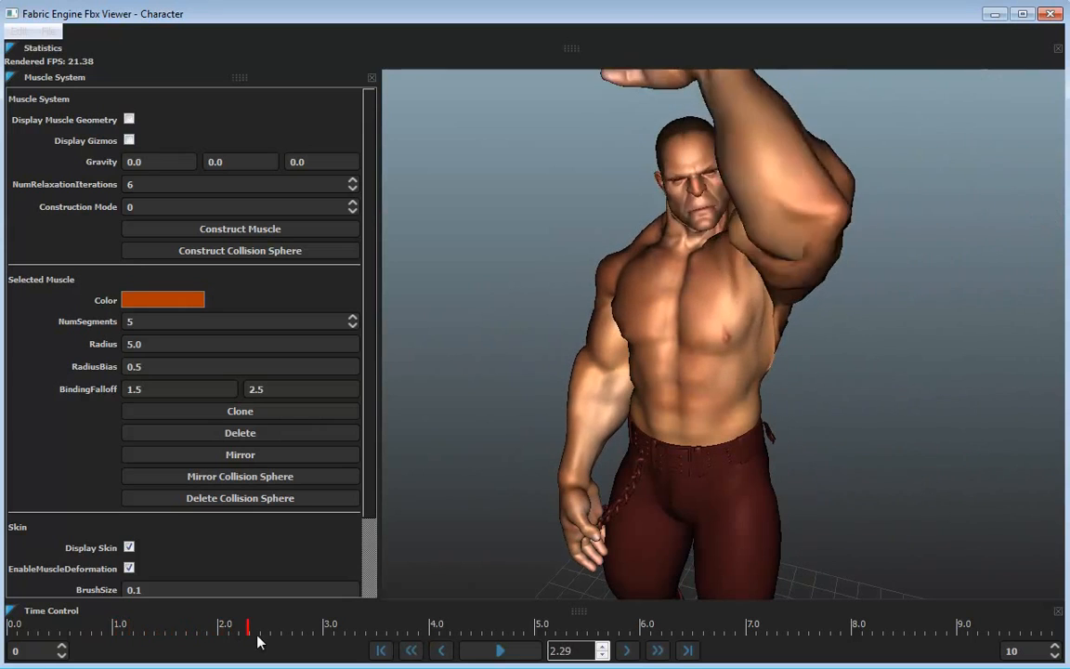
left_click_drag(245, 624, 225, 624)
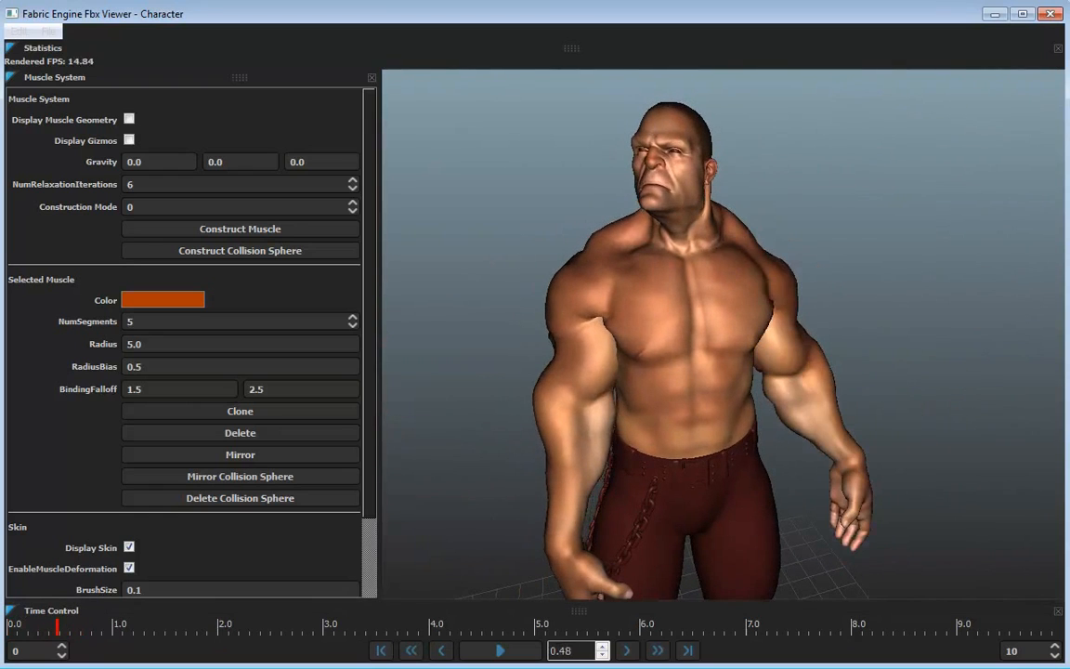
left_click(500, 650)
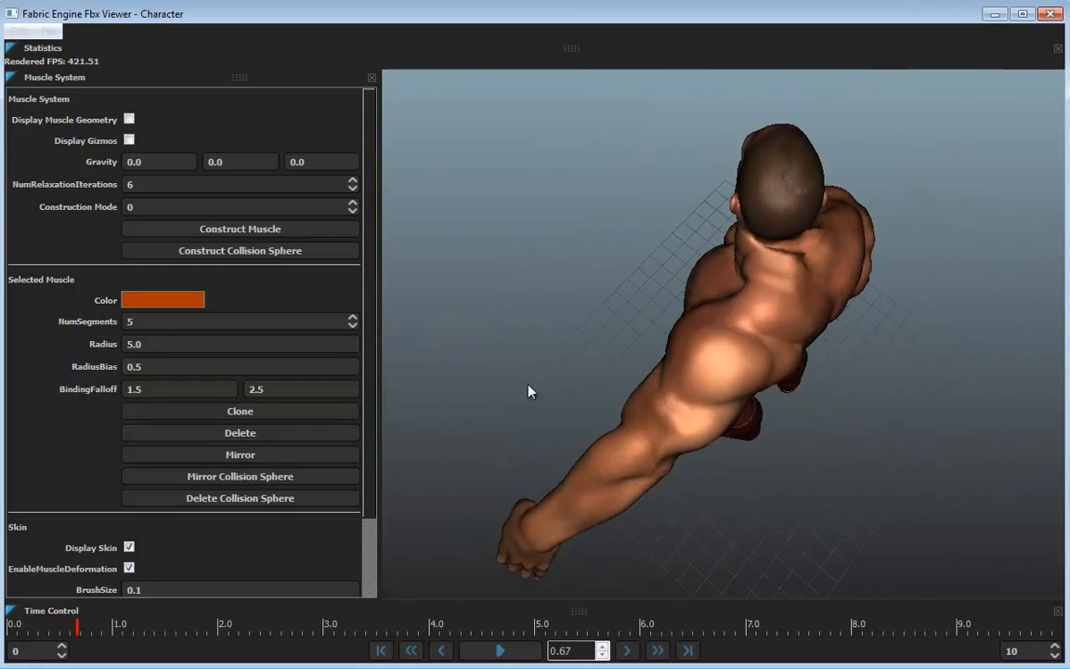
Enable Display Muscle Geometry and Display Gizmo in the Muscle System panel
left_click(130, 119)
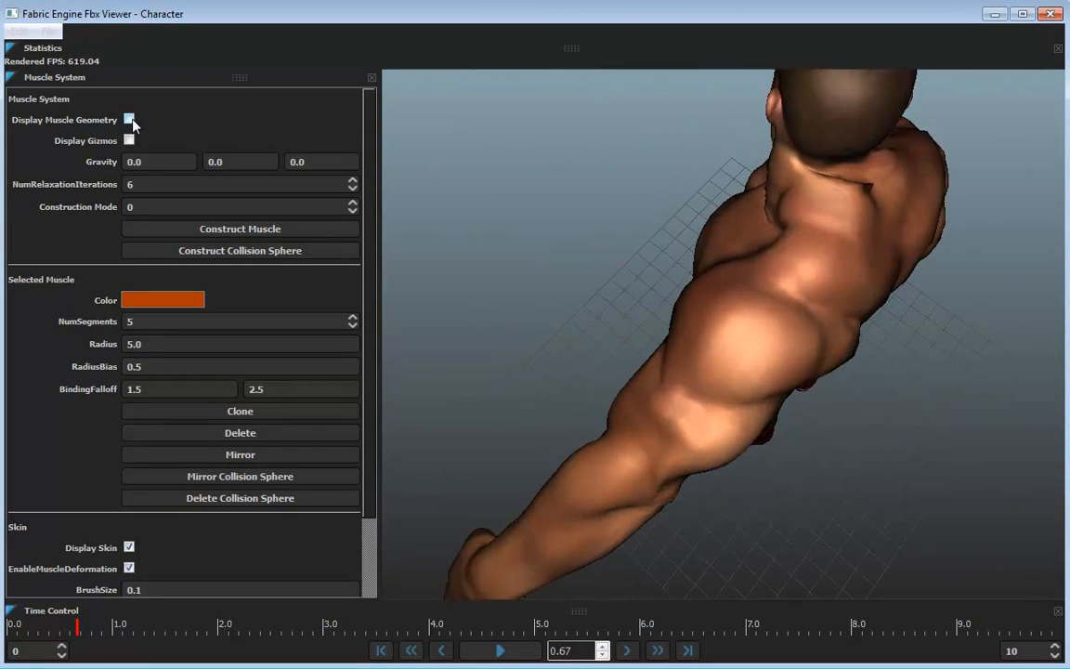
left_click(130, 119)
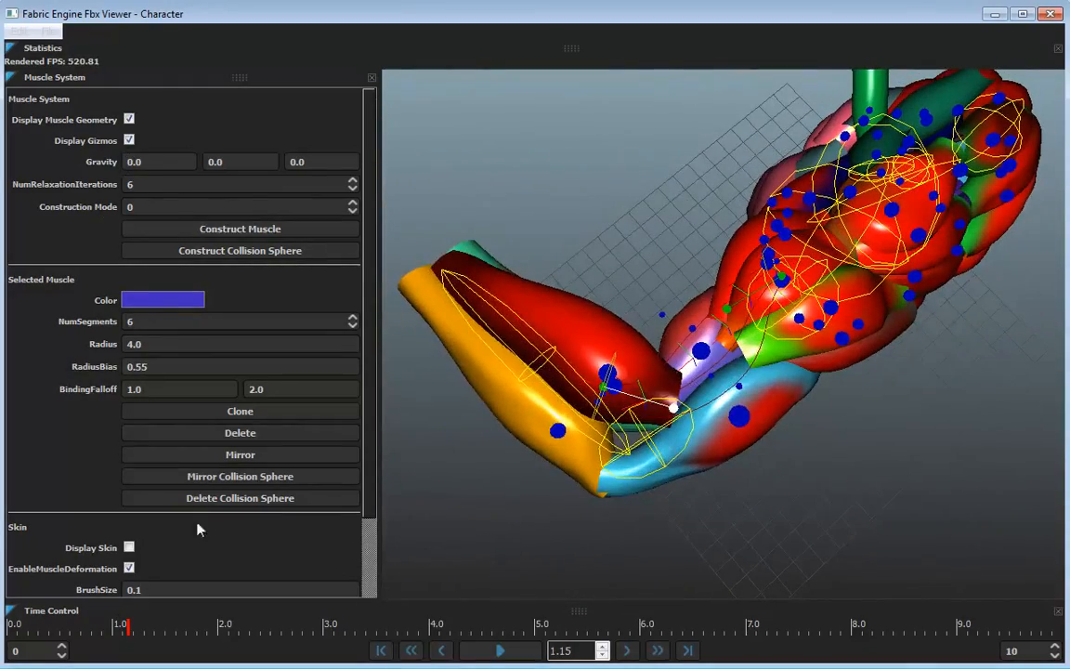
Enable Display Skin, then re-enable the muscle gizmos and muscle geometry over it
left_click(130, 547)
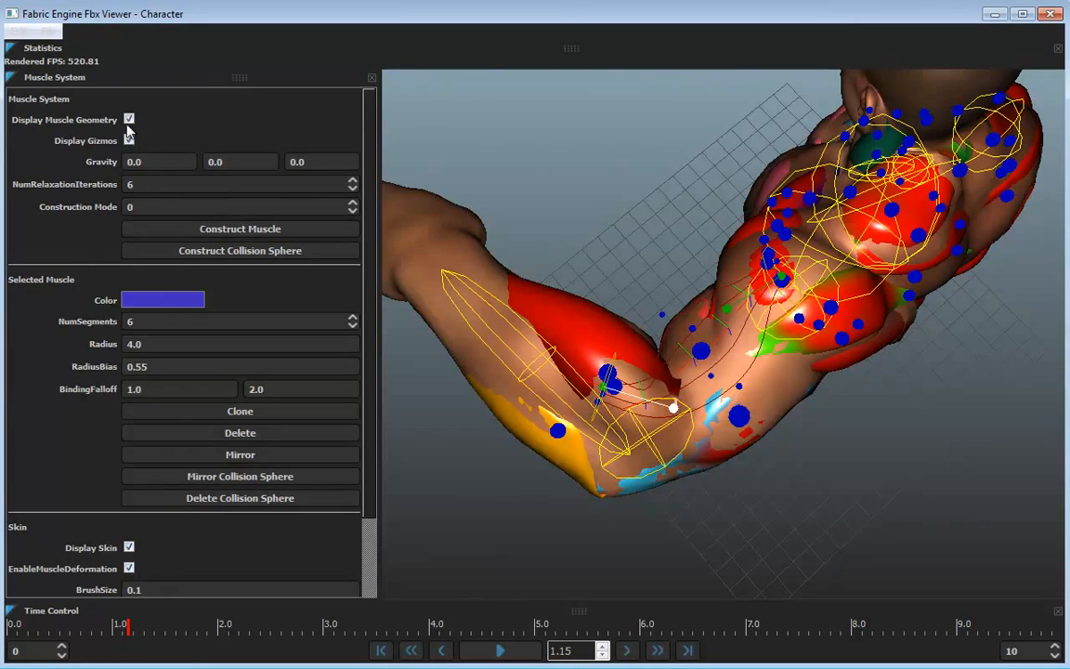
left_click(130, 119)
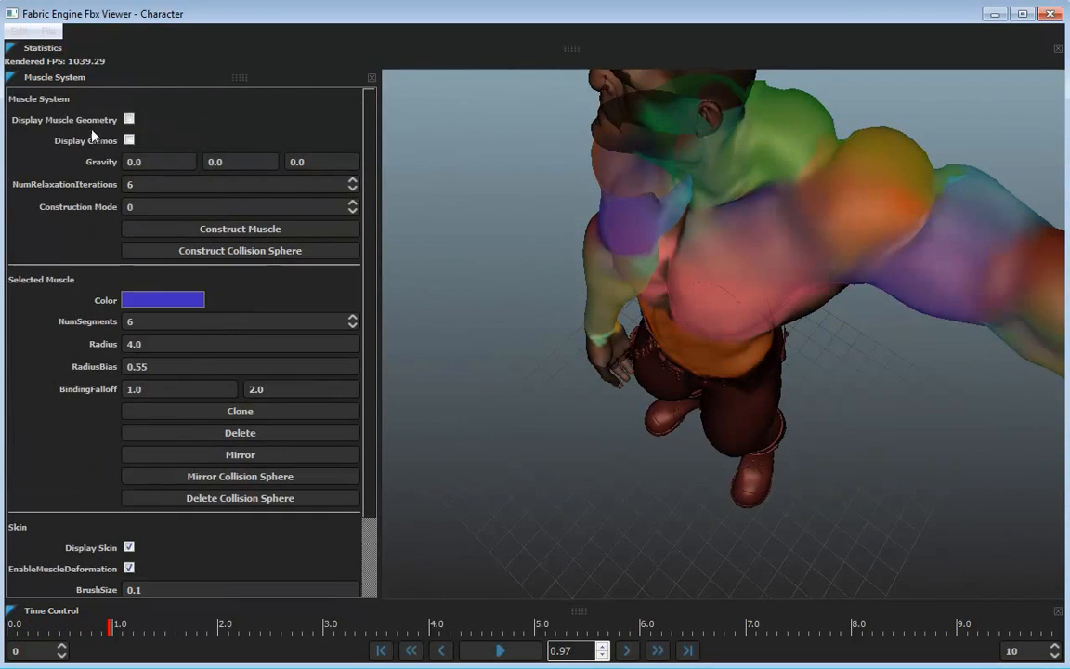
left_click(130, 119)
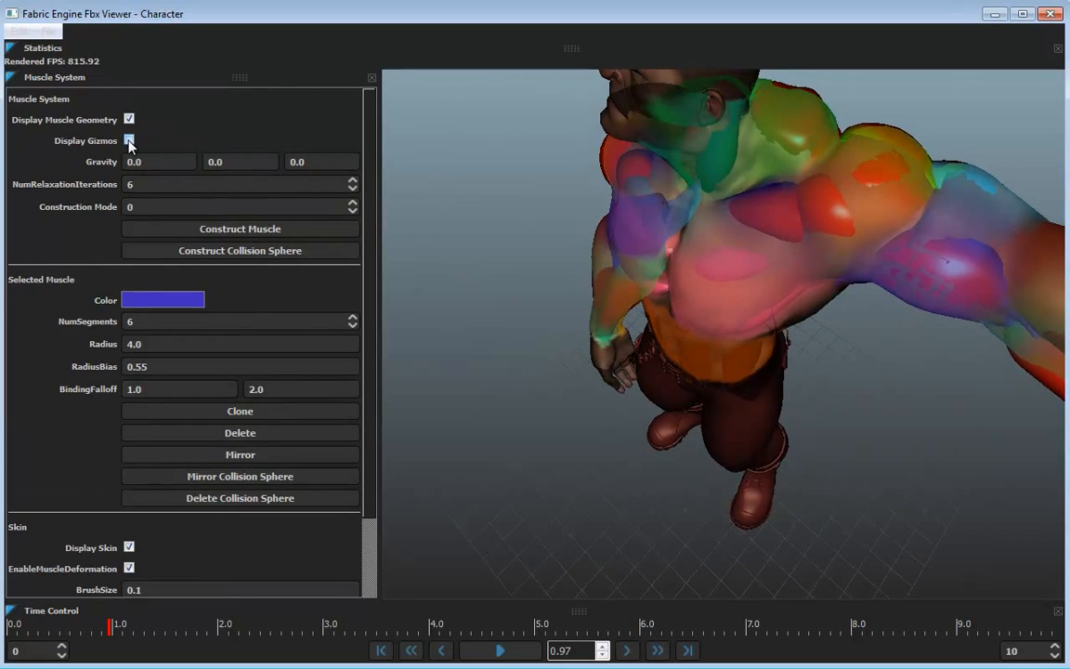
left_click(130, 141)
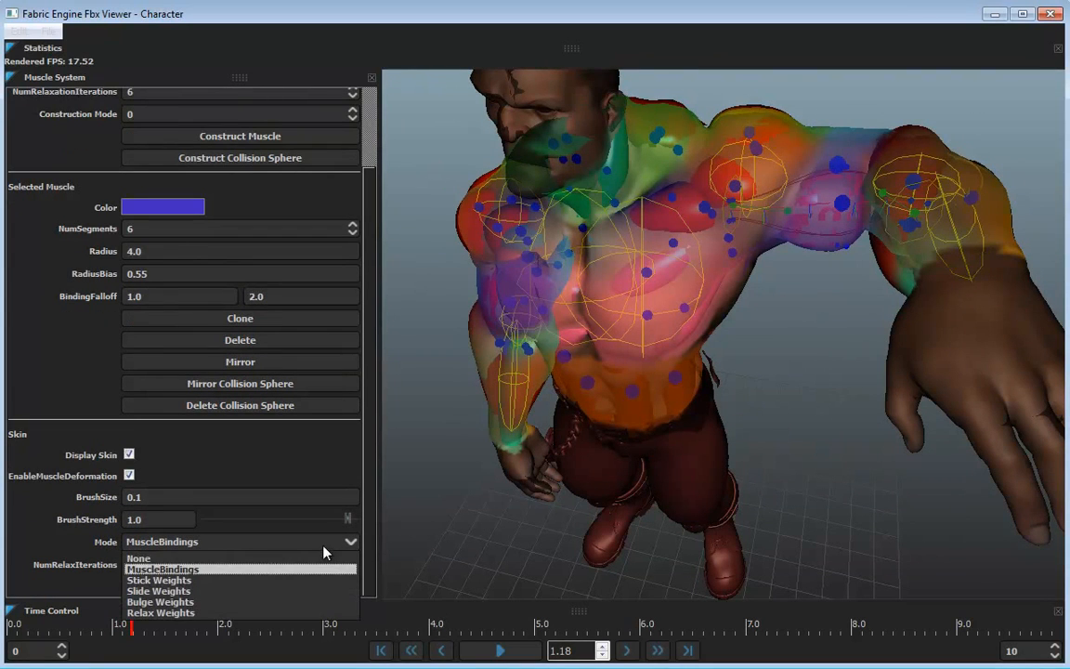
Set the skin Mode to Stick Weights, then to Slide Weights
left_click(159, 580)
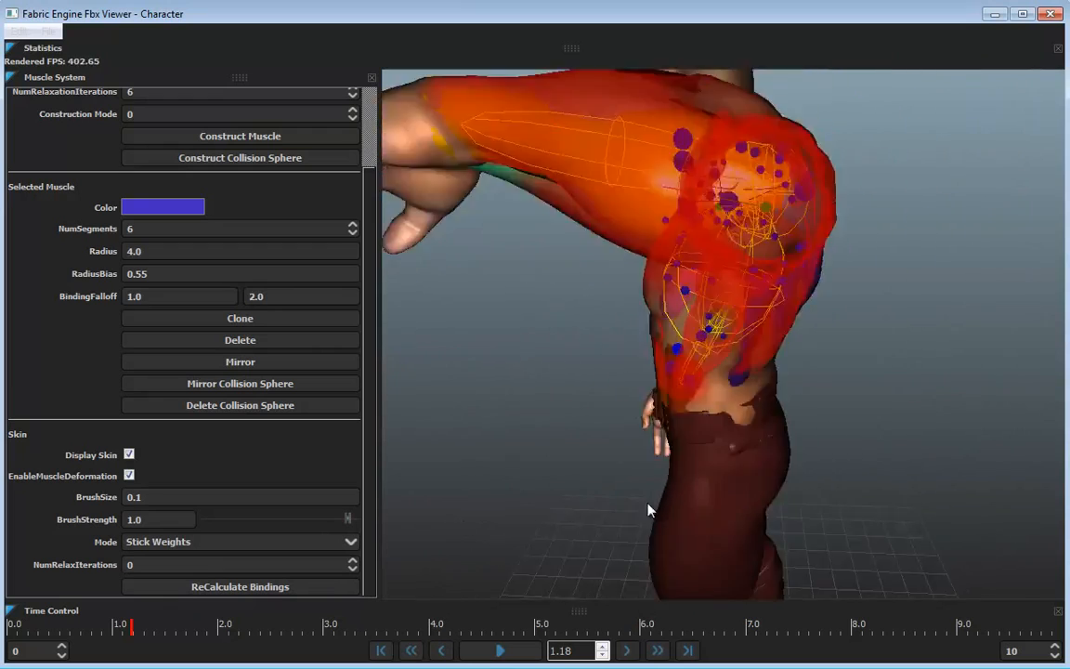
left_click(240, 542)
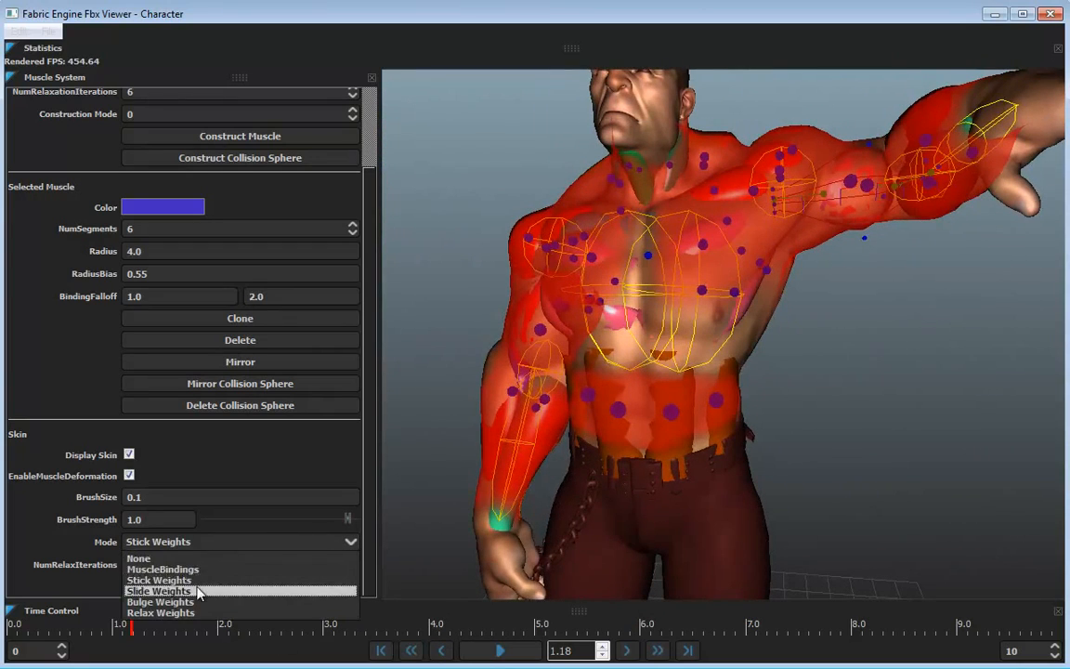
left_click(158, 590)
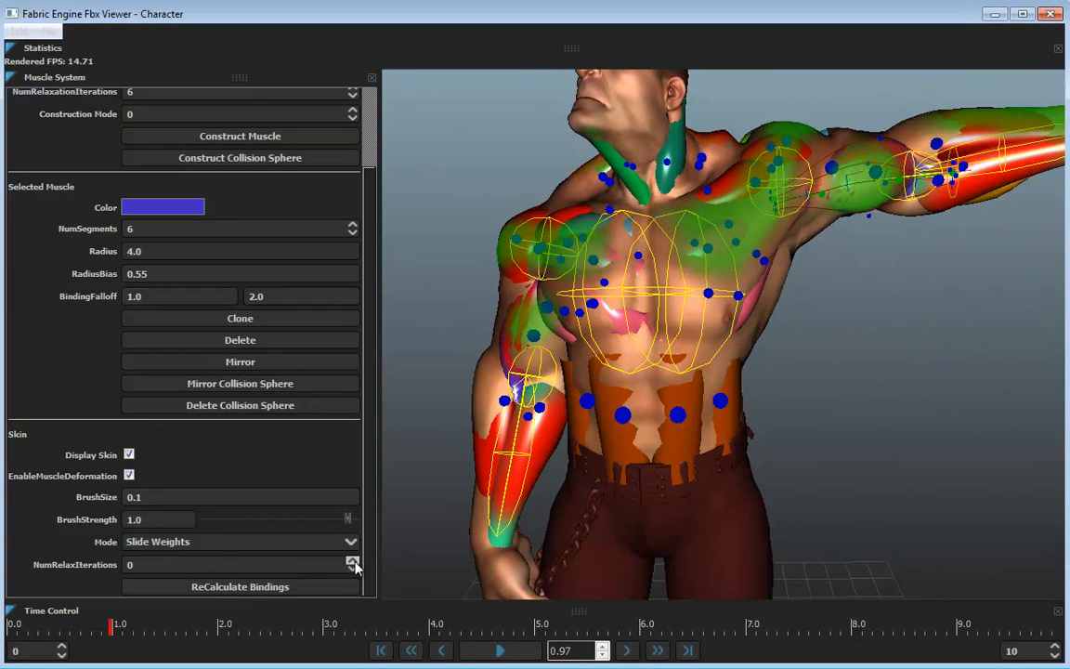
Raise NumRelaxIterations to 2 and set the skin Mode to Relax Weights
left_click(353, 560)
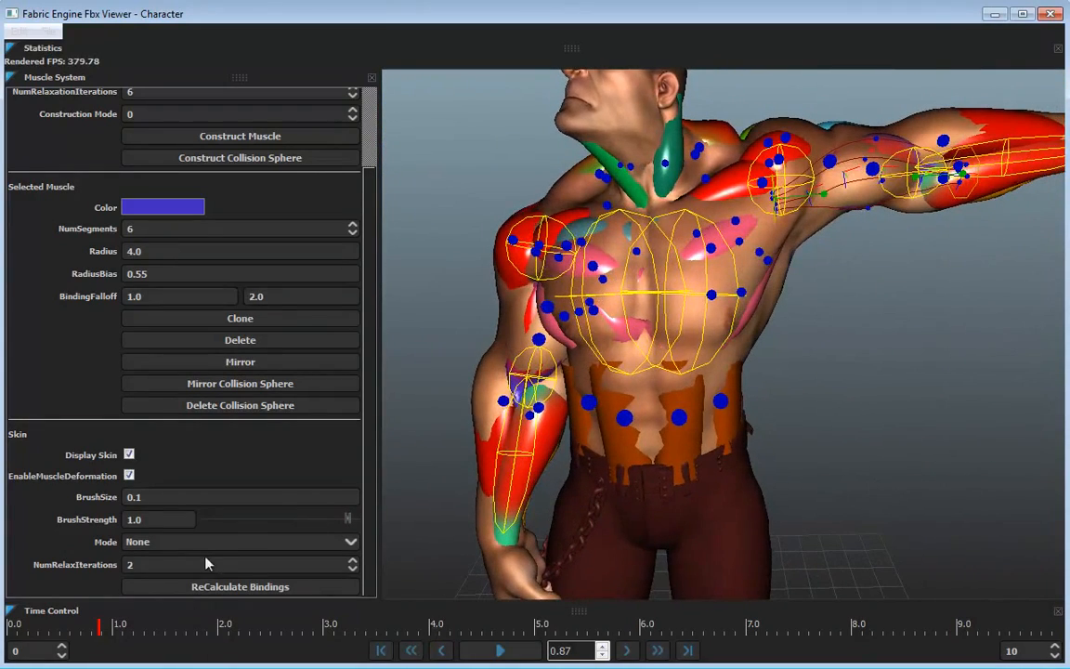
mouse_move(405, 277)
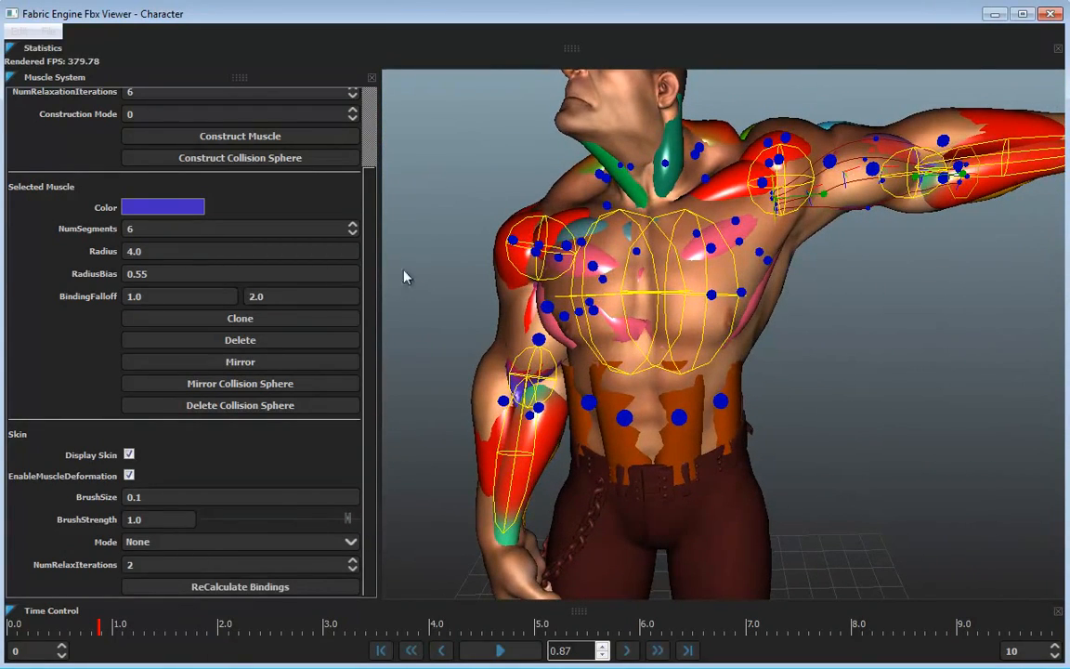
left_click(239, 542)
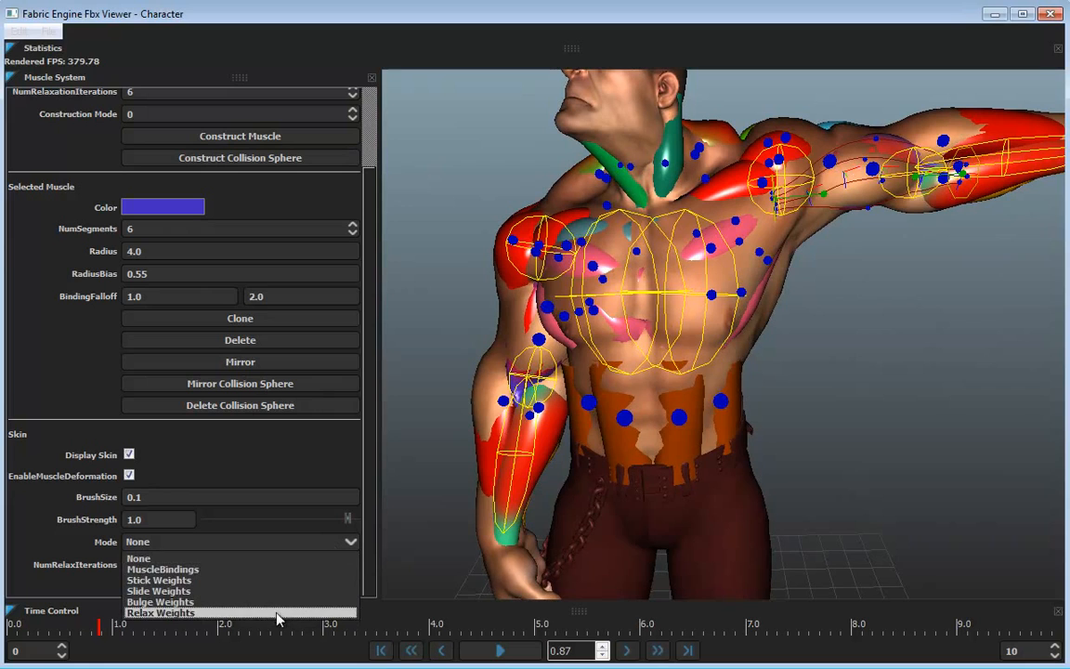
left_click(160, 613)
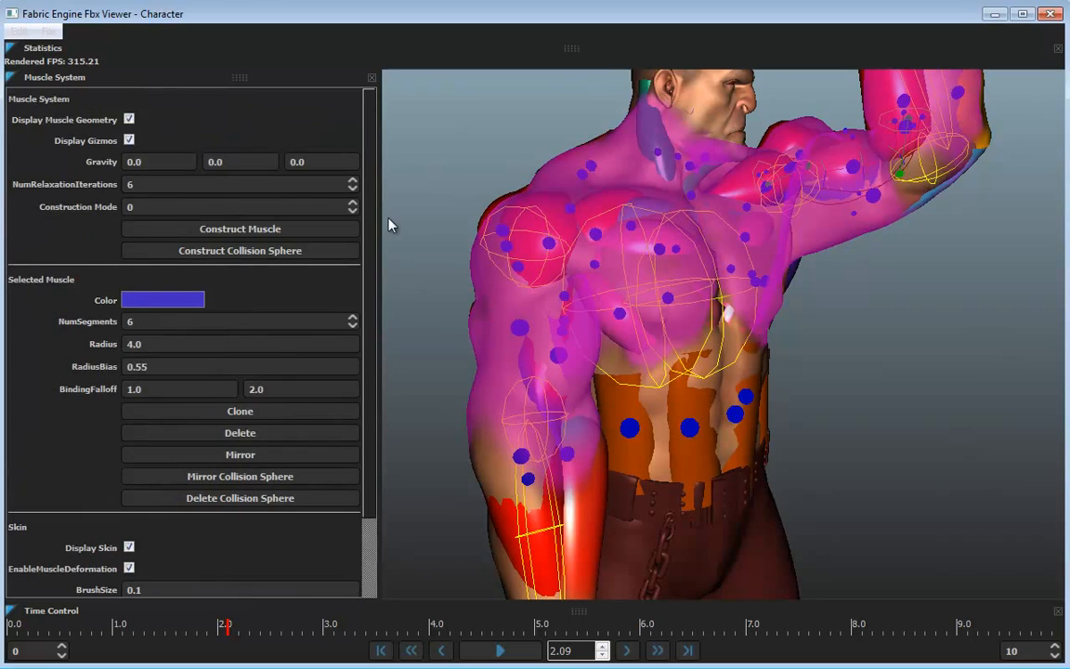
Scroll the Muscle System panel down to the muscle construction controls
scroll("down", 3)
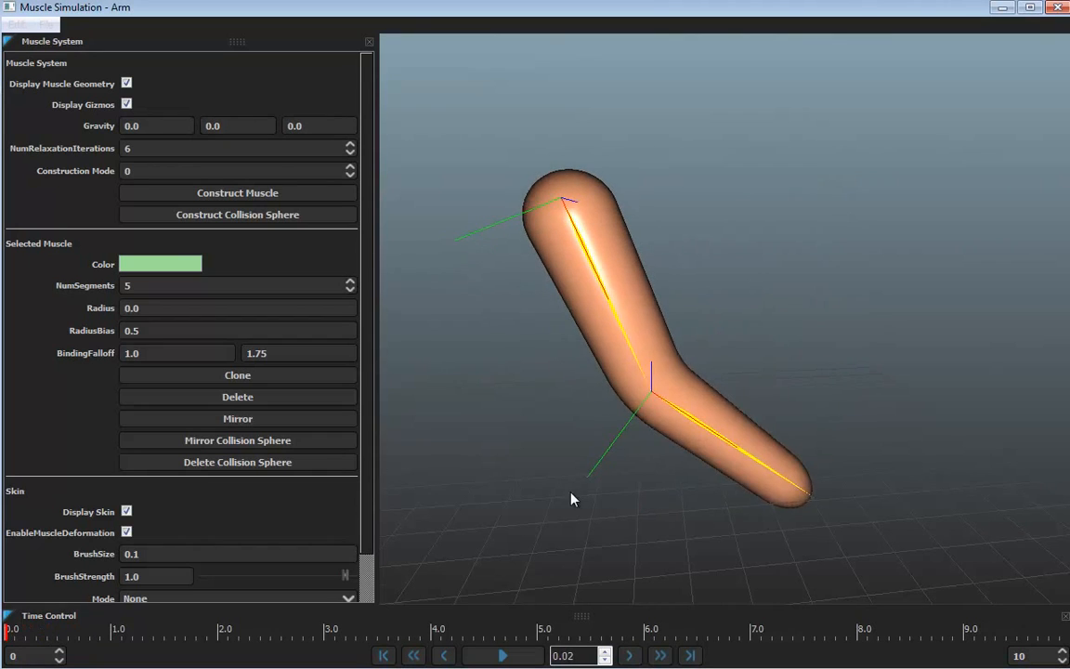
Construct a muscle anchored on the upper arm, reshape it via its gizmo, and scrub the bend to test it
left_click(238, 192)
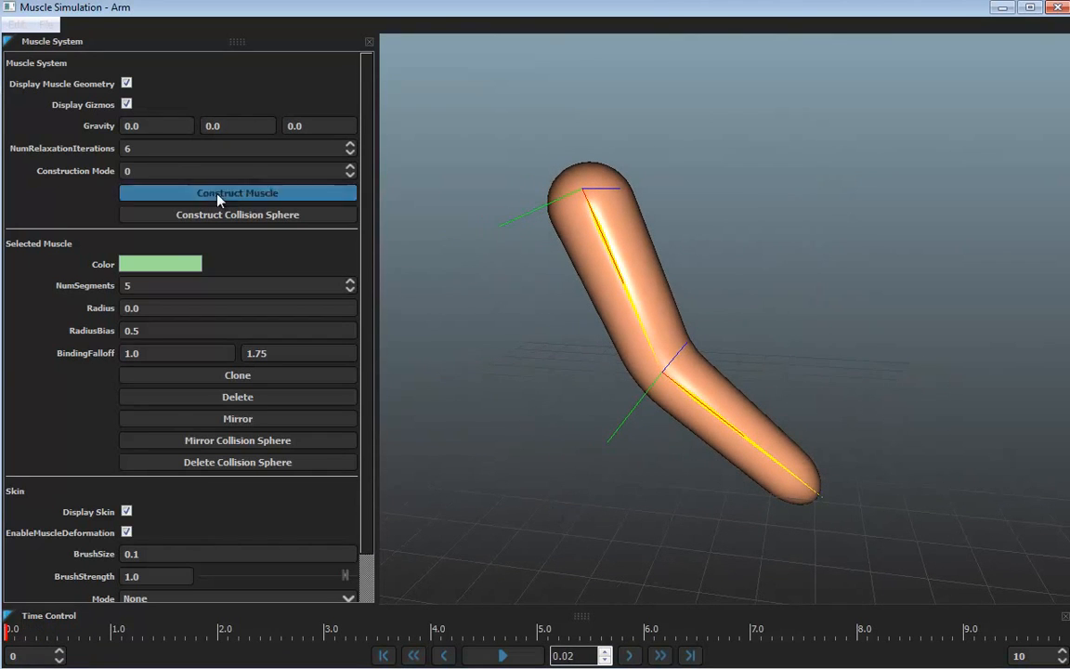
left_click(238, 191)
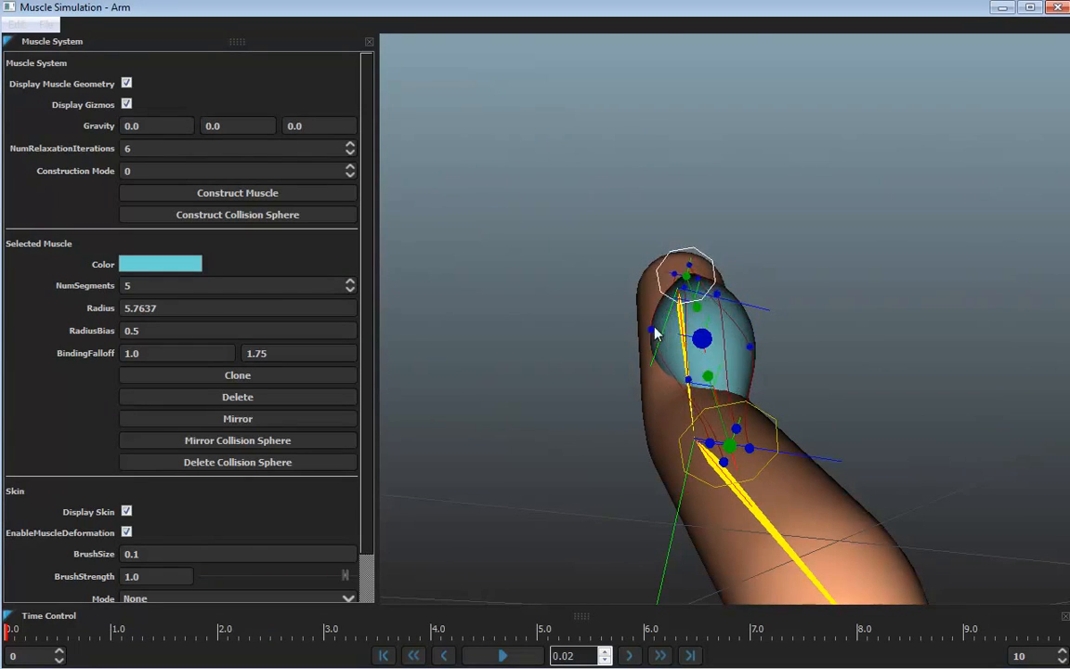
left_click_drag(654, 332, 906, 479)
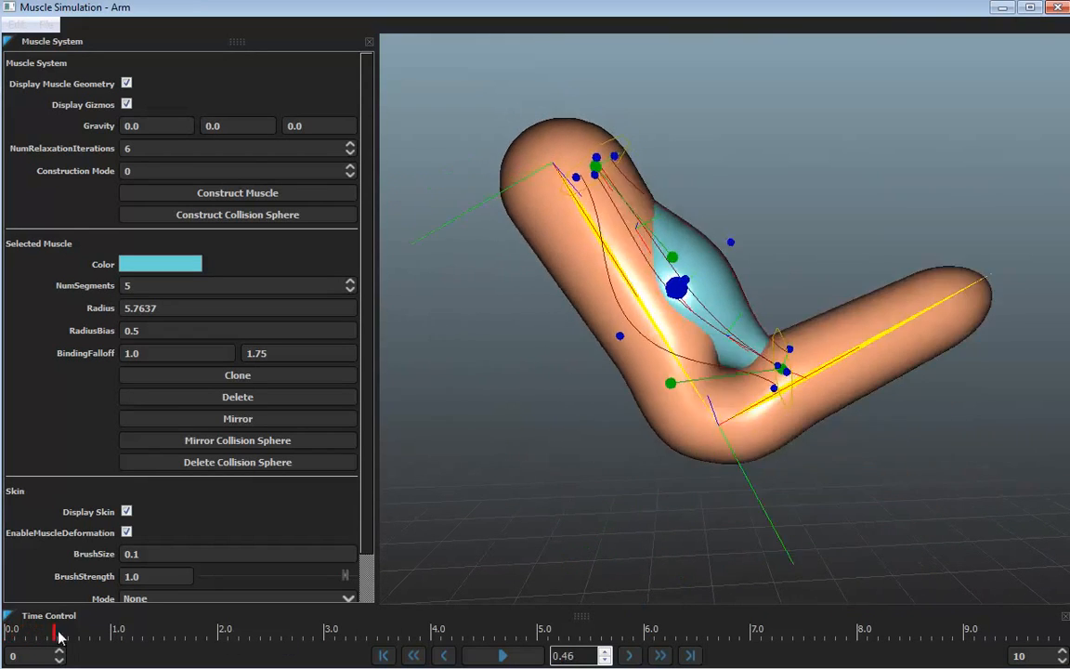
left_click_drag(56, 632, 72, 632)
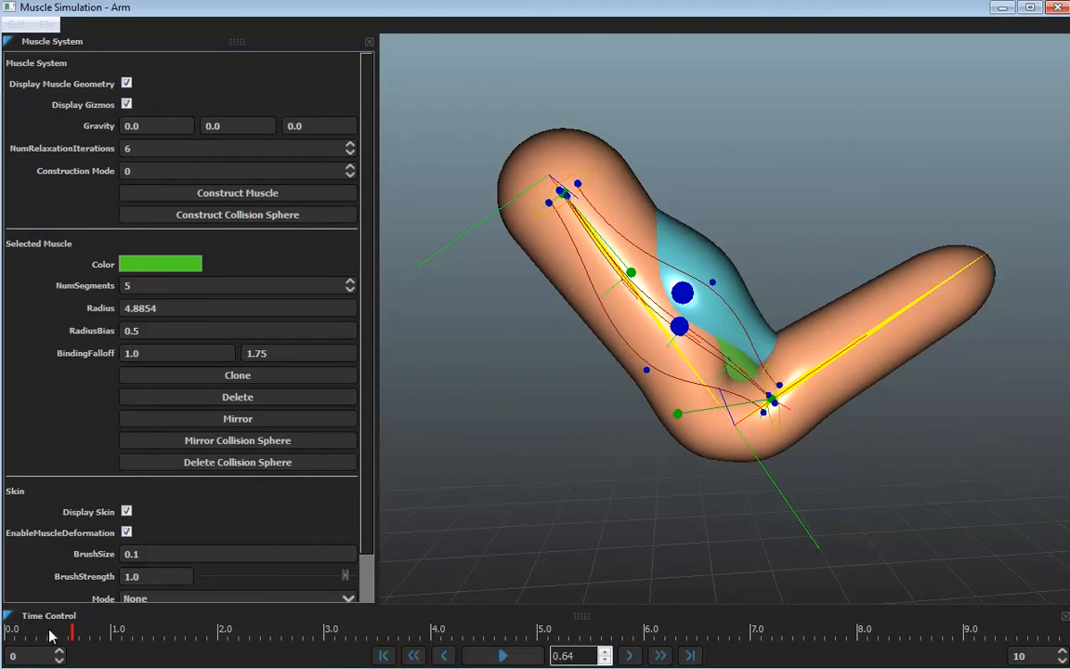
Scrub the timeline to check both upper-arm muscles through the bend
left_click_drag(71, 628, 8, 628)
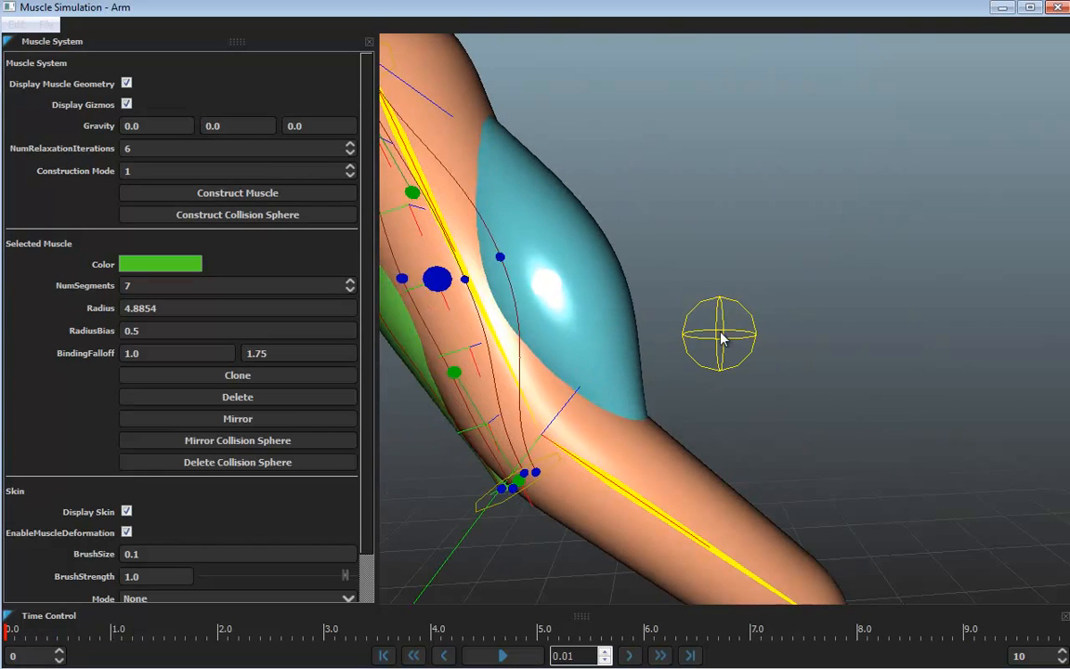
Drag the green muscle's control gizmos along the elbow and upper arm, then return to frame 0
left_click_drag(721, 334, 501, 372)
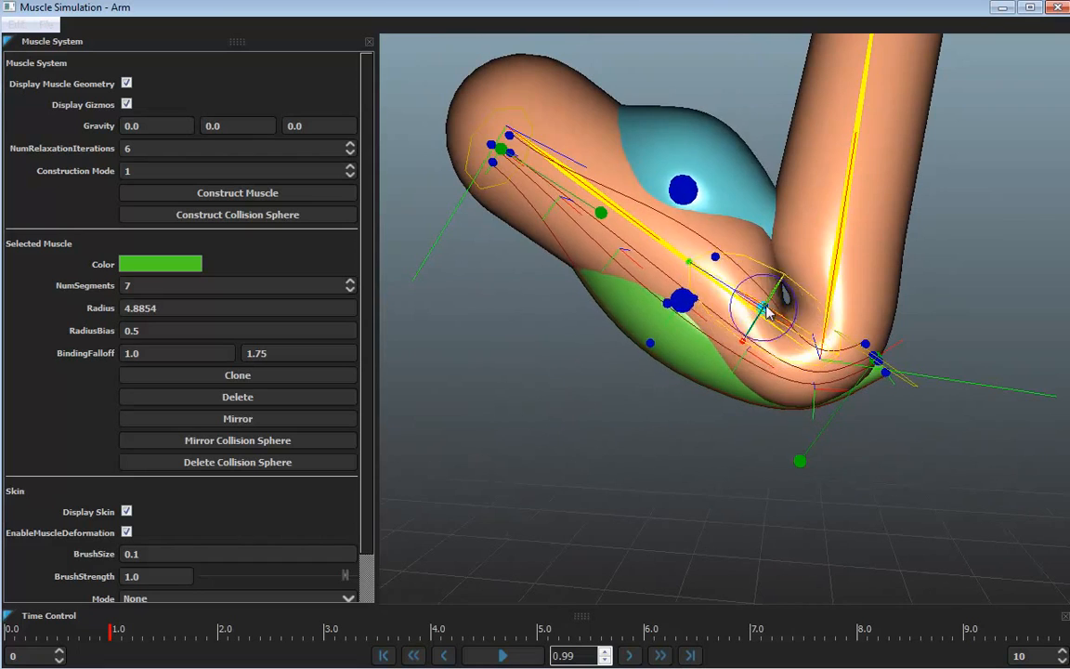
left_click_drag(761, 307, 598, 213)
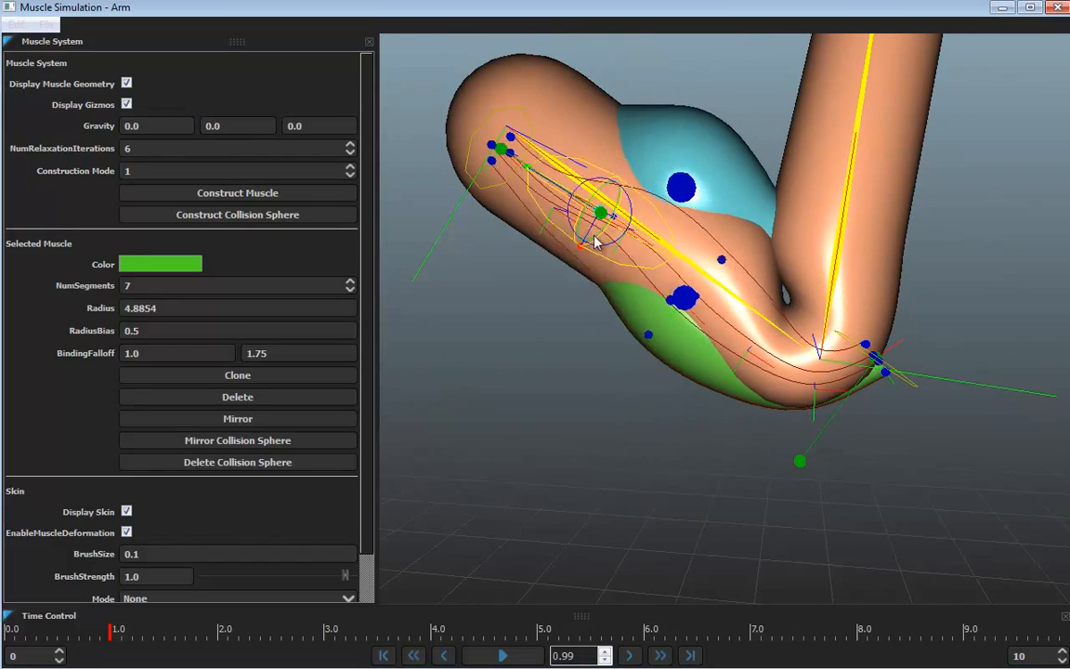
left_click_drag(602, 214, 752, 320)
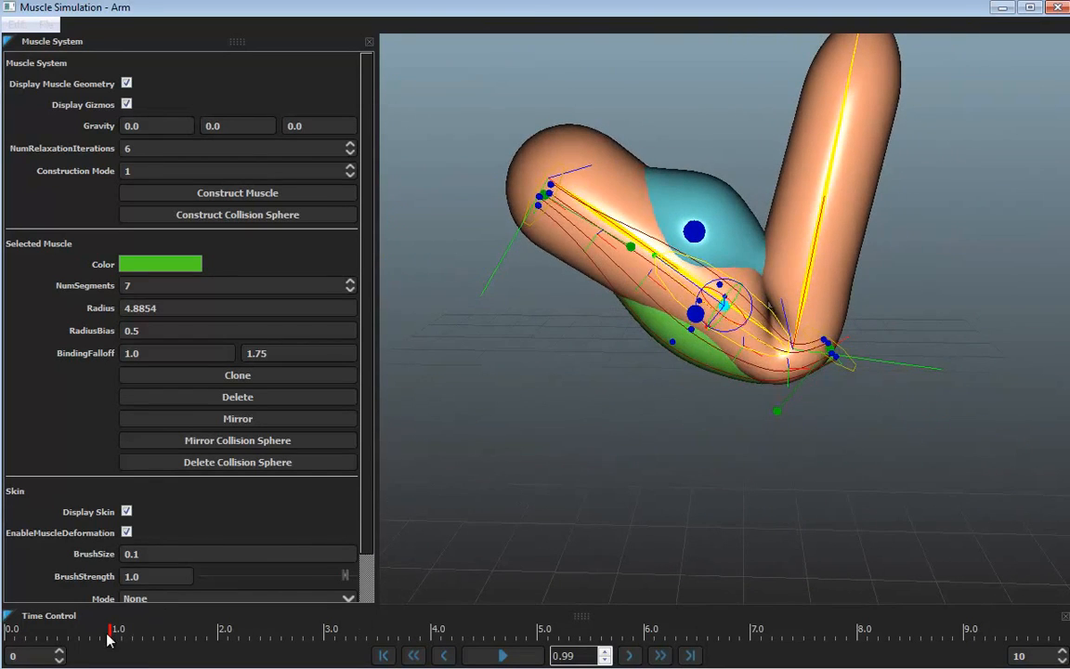
left_click_drag(109, 627, 93, 628)
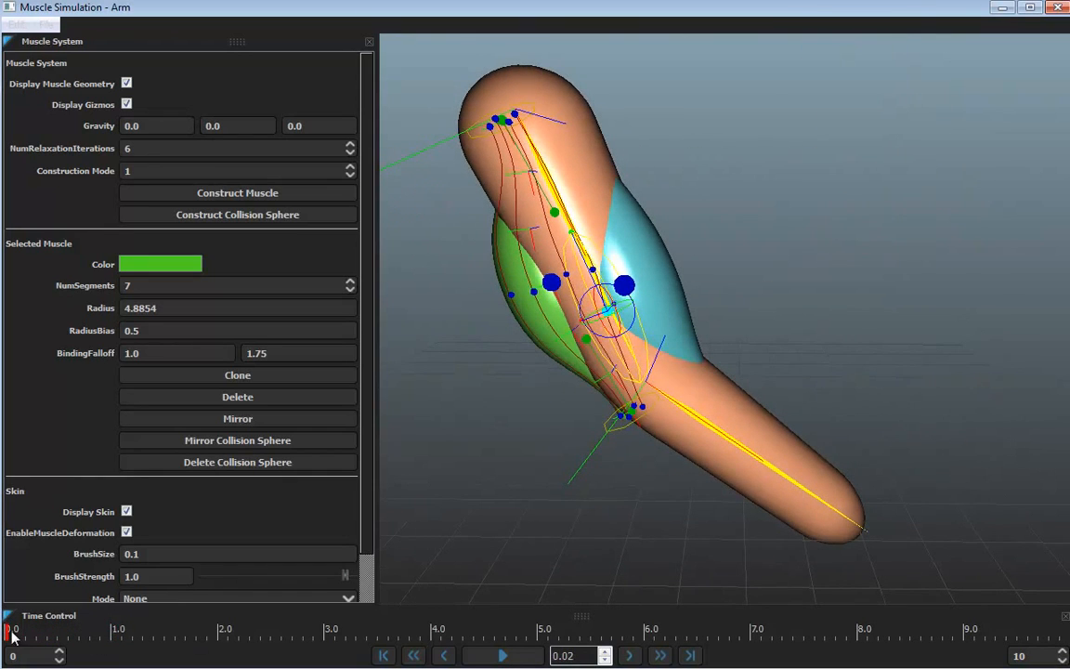
Set Skin Mode to MuscleBindings and run ReCalculate Bindings
scroll("down", 3)
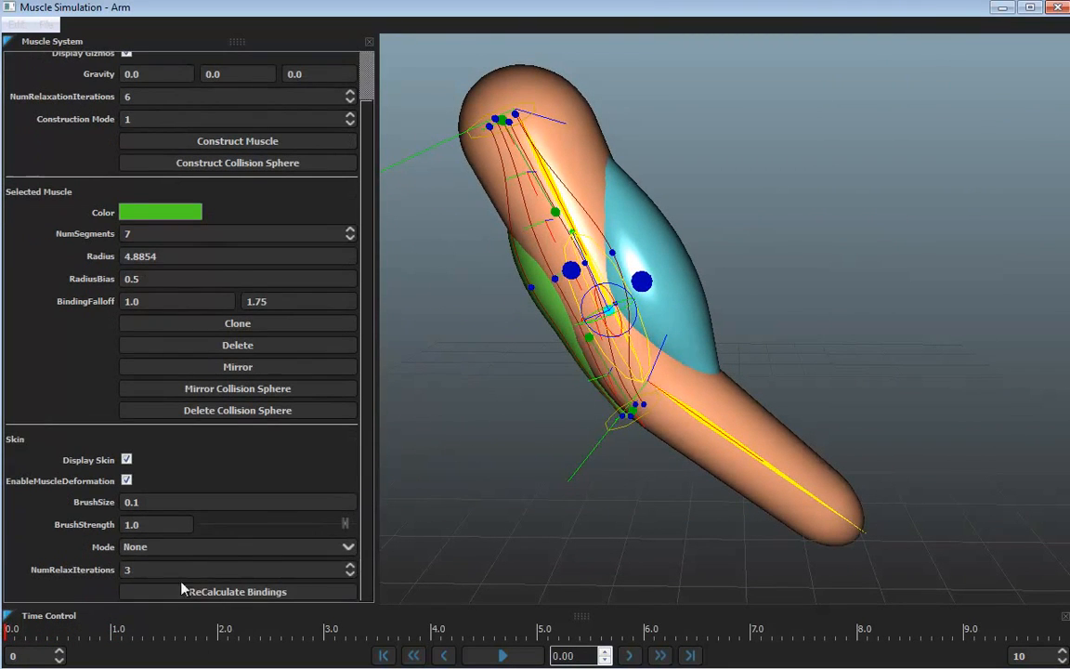
left_click(238, 546)
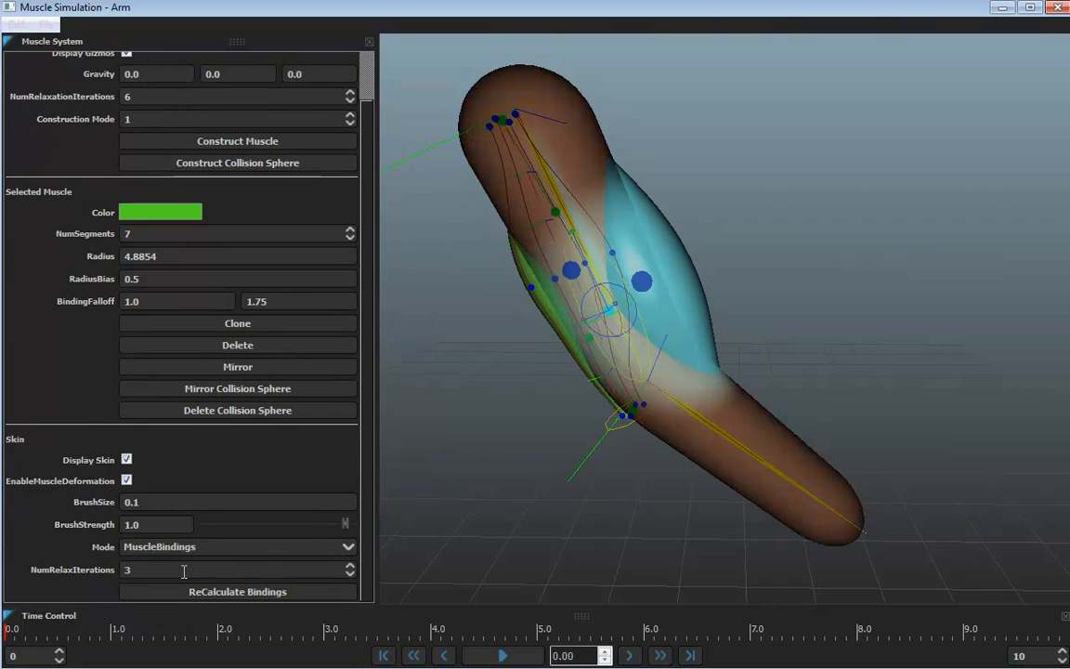
left_click(238, 591)
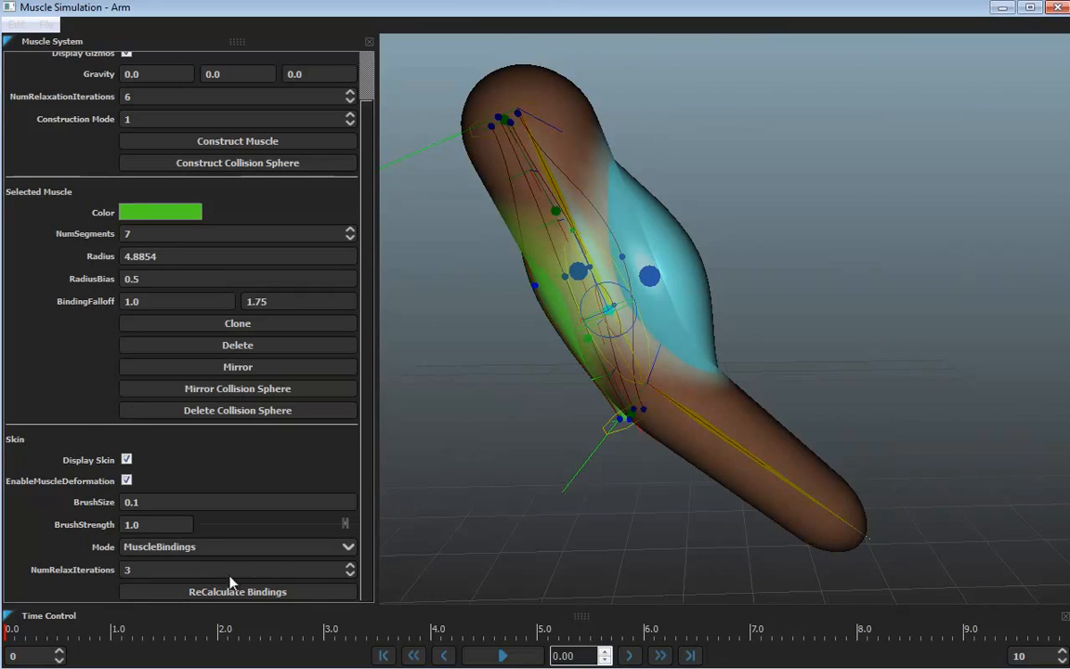
Switch Skin Mode to Slide Weights and brush green slide weights across the upper-arm muscle region
left_click(238, 546)
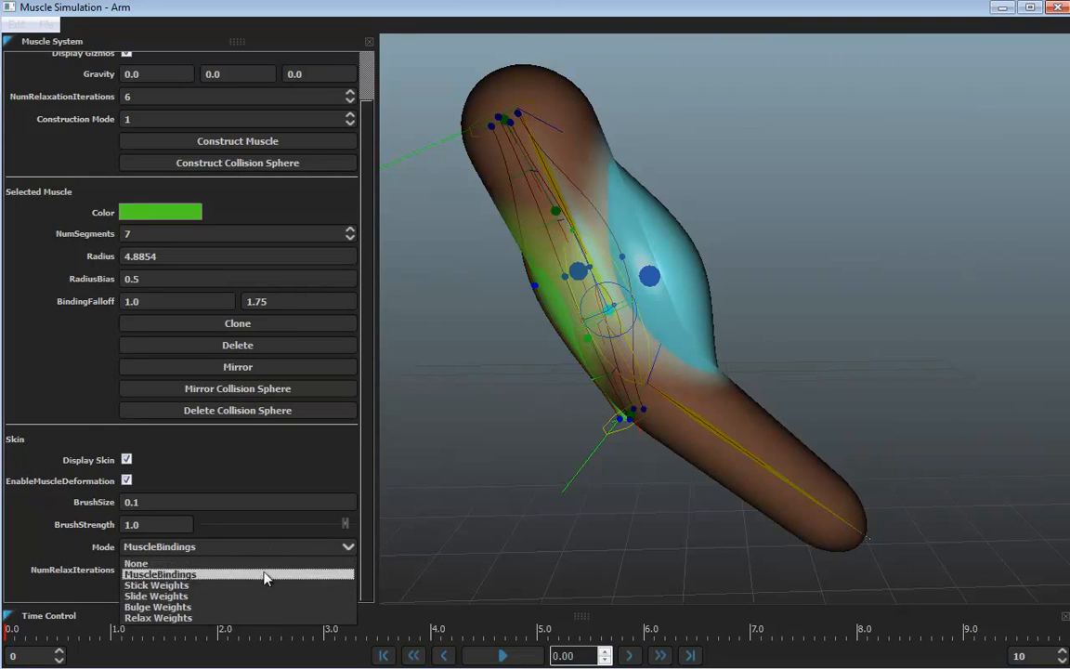
left_click(156, 594)
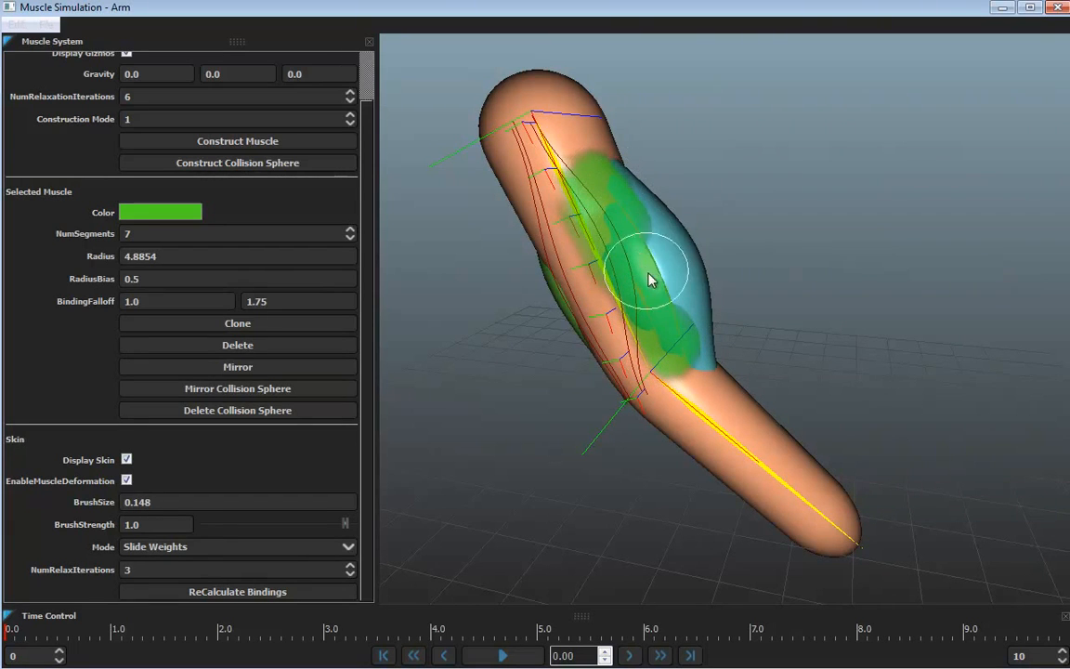
left_click_drag(650, 280, 724, 337)
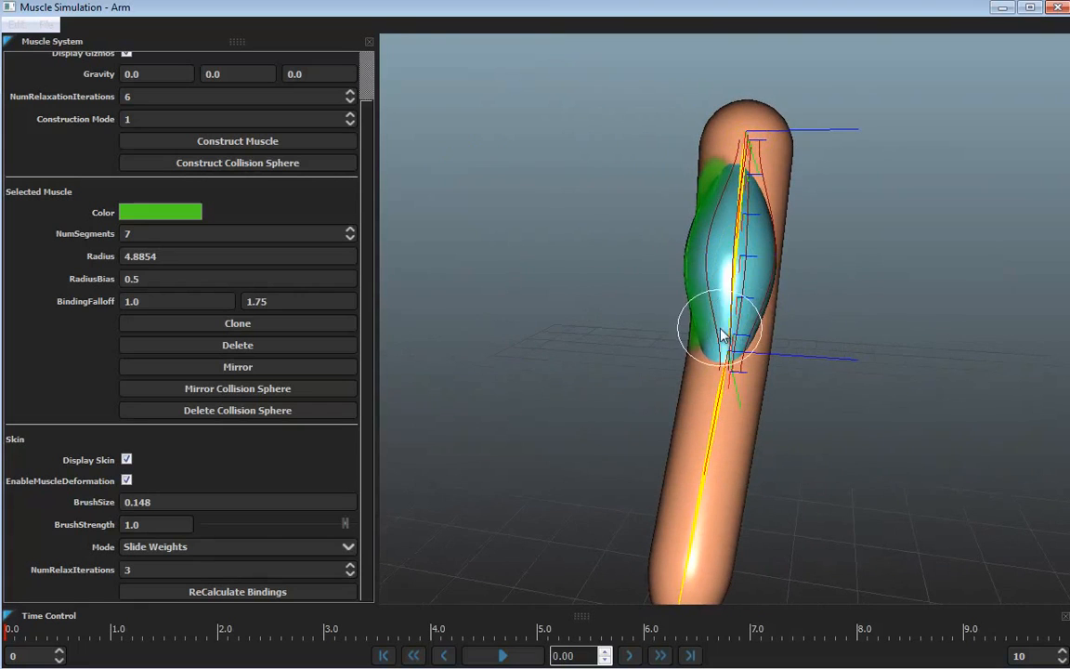
left_click_drag(724, 334, 759, 219)
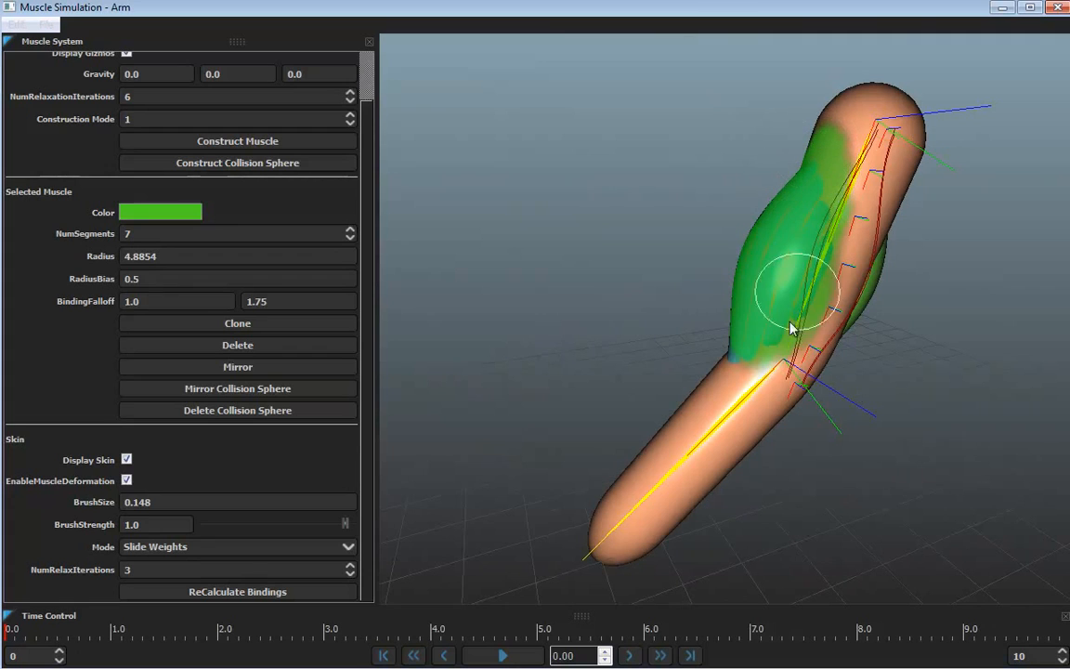
left_click_drag(789, 331, 702, 371)
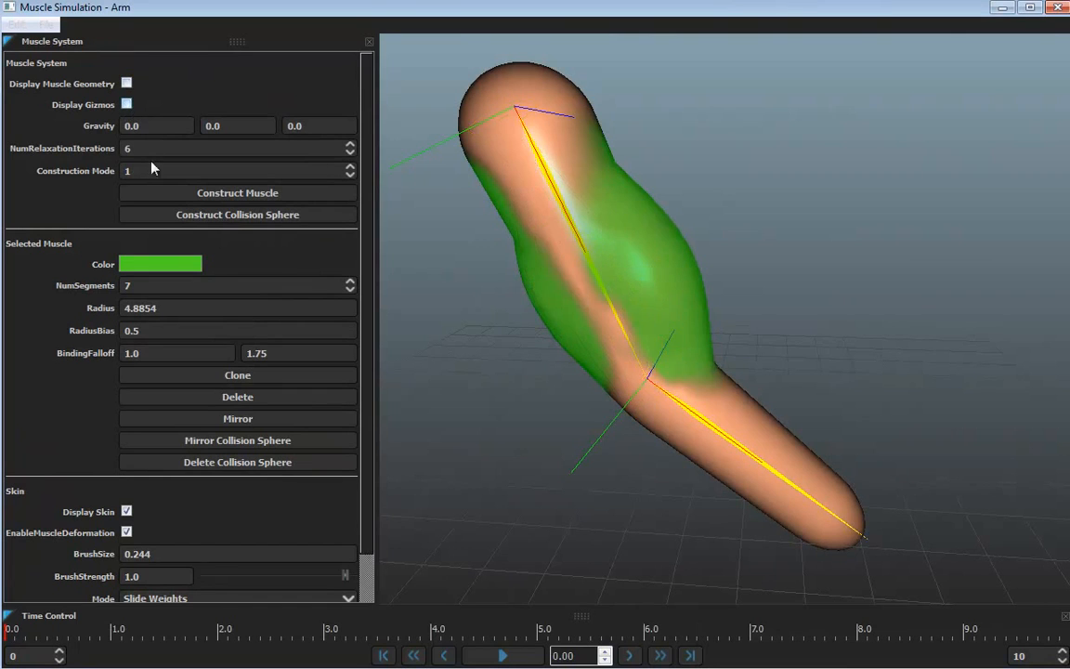
With muscles and gizmos hidden and painting off, scrub the Time Control to bend the elbow and check the skin
scroll("down", 3)
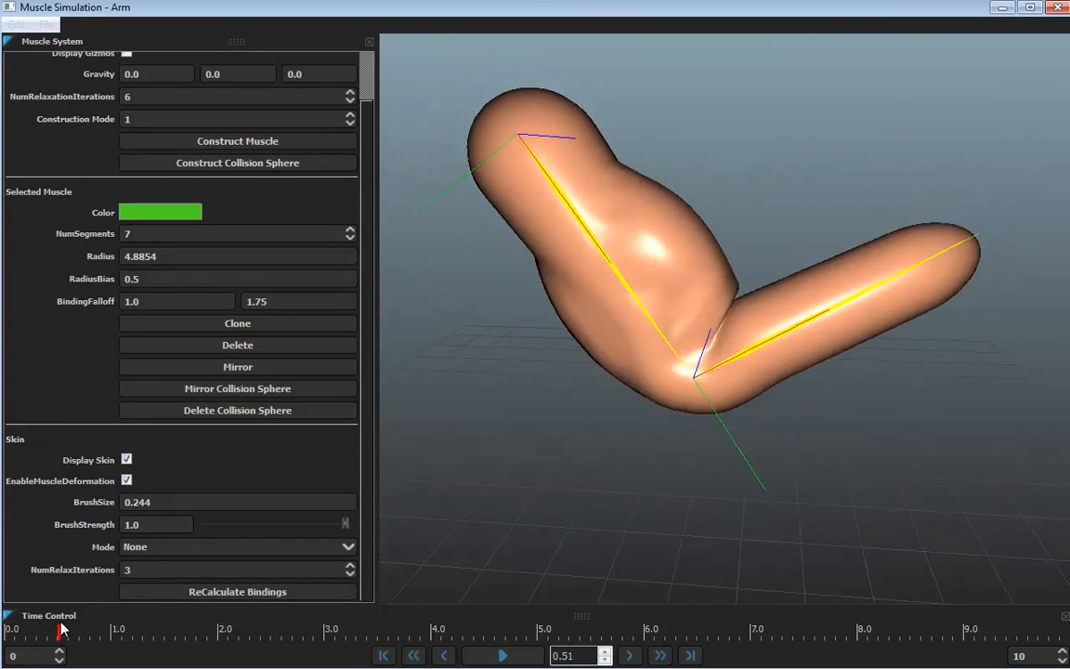
left_click_drag(63, 628, 130, 627)
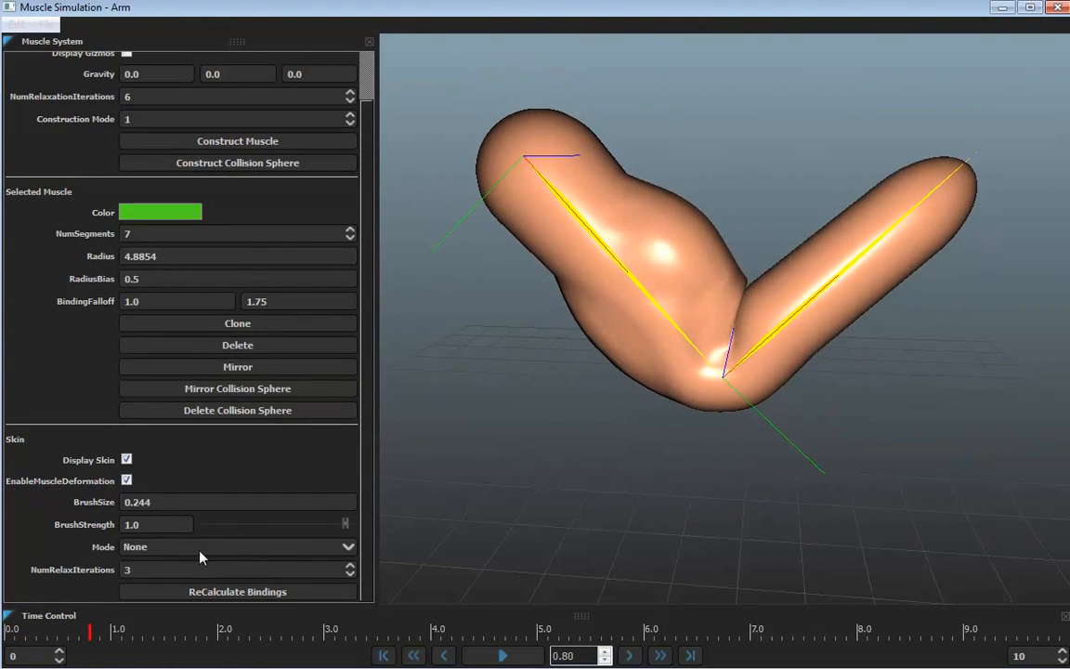
In Stick Weights mode, brush red stick weights around the inner elbow crease and upper-arm underside
left_click(232, 546)
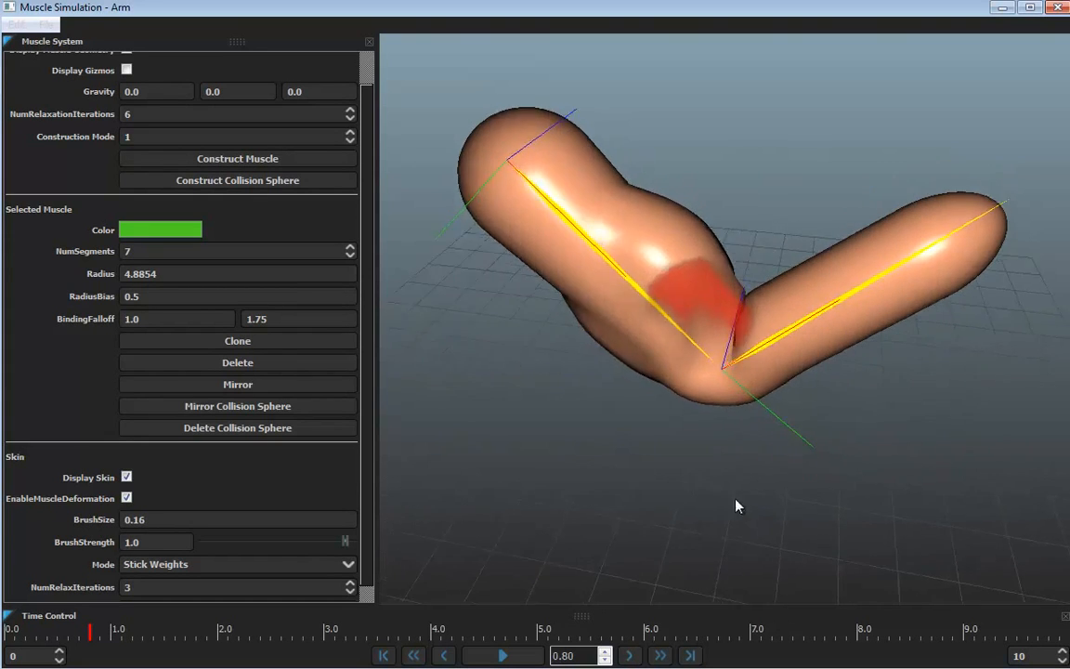
left_click_drag(739, 505, 725, 298)
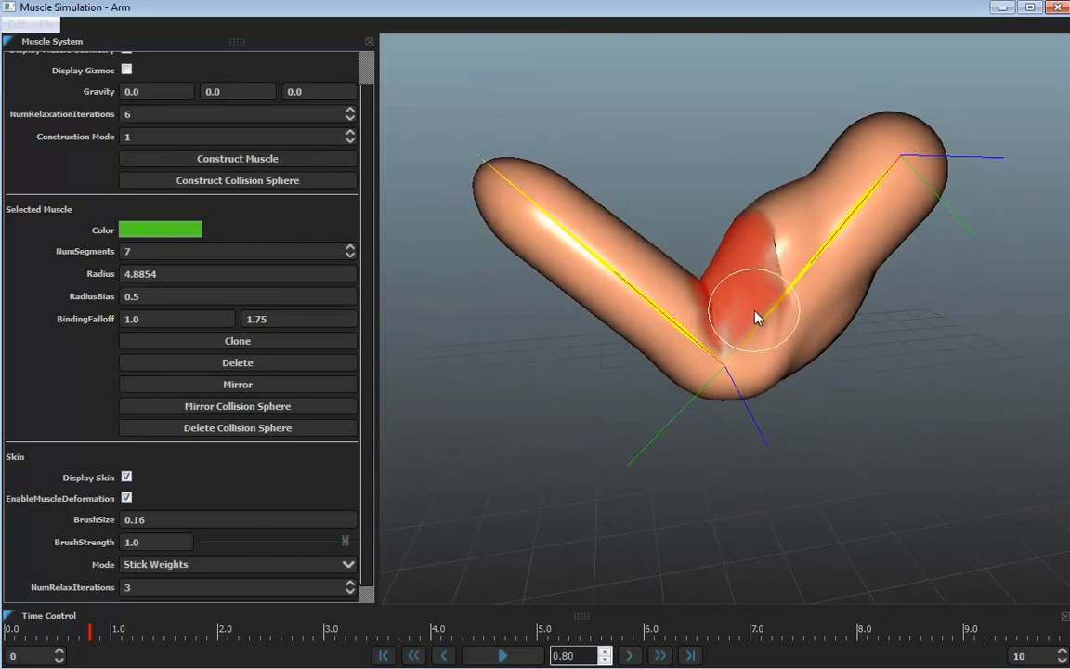
left_click_drag(757, 317, 639, 439)
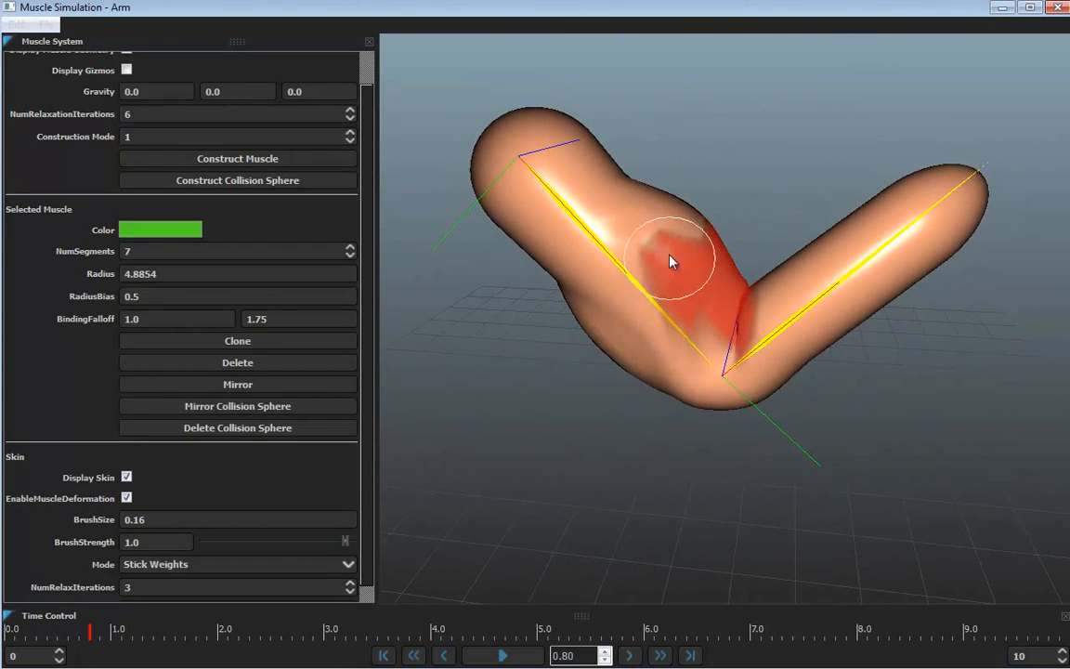
left_click_drag(673, 260, 803, 253)
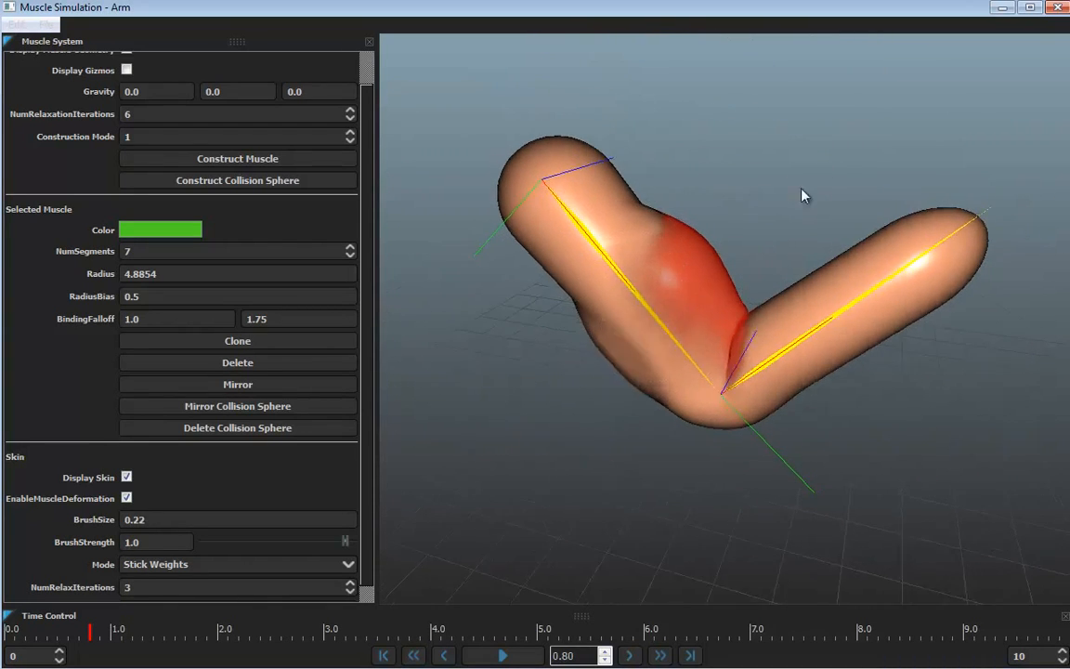
left_click_drag(802, 195, 746, 368)
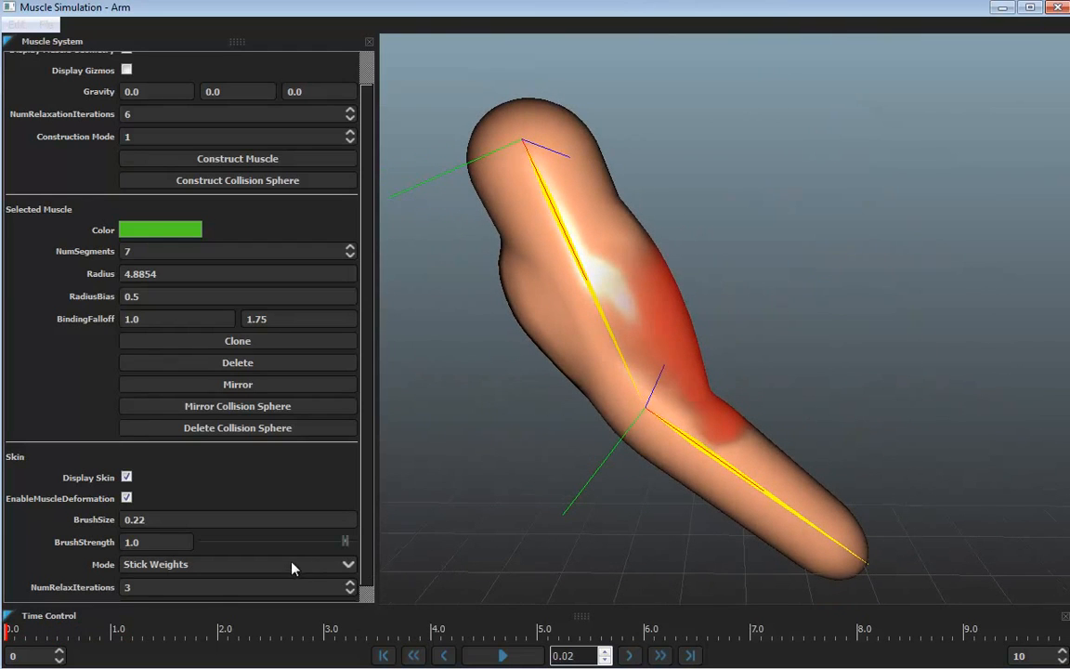
Switch Skin Mode to Relax Weights and brush magenta relax weights over the elbow and upper forearm
left_click(238, 565)
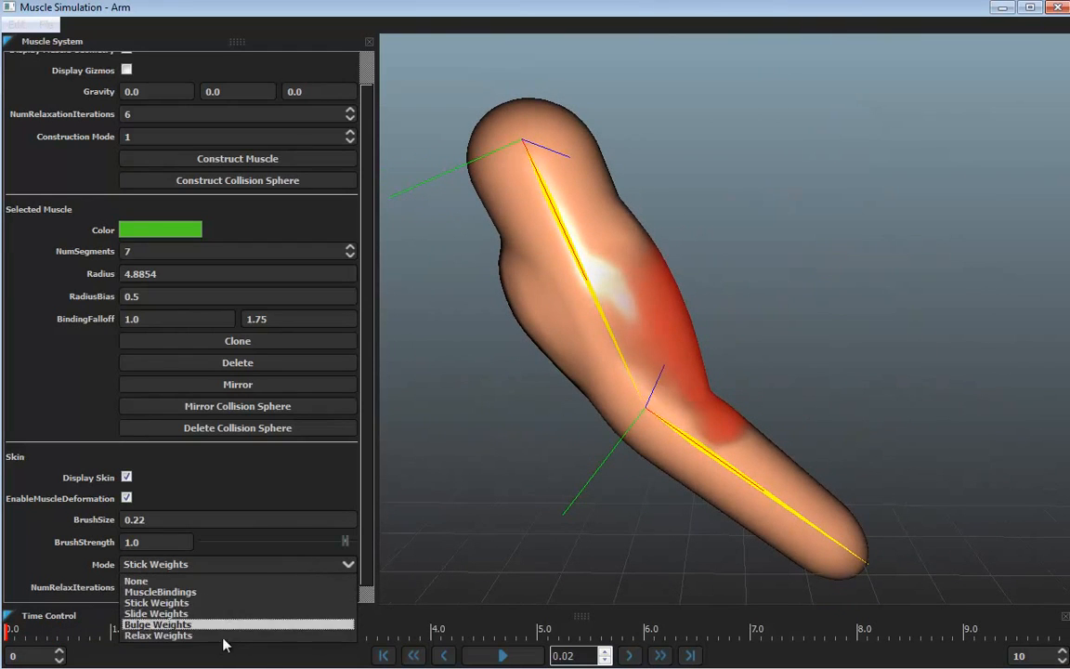
left_click(158, 635)
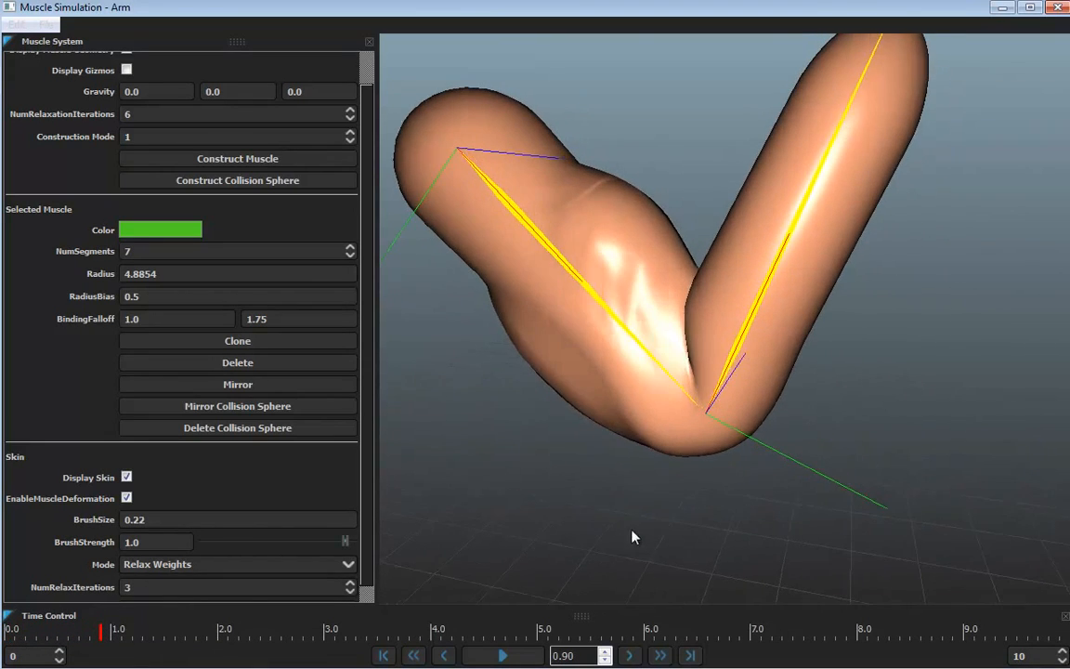
left_click(636, 306)
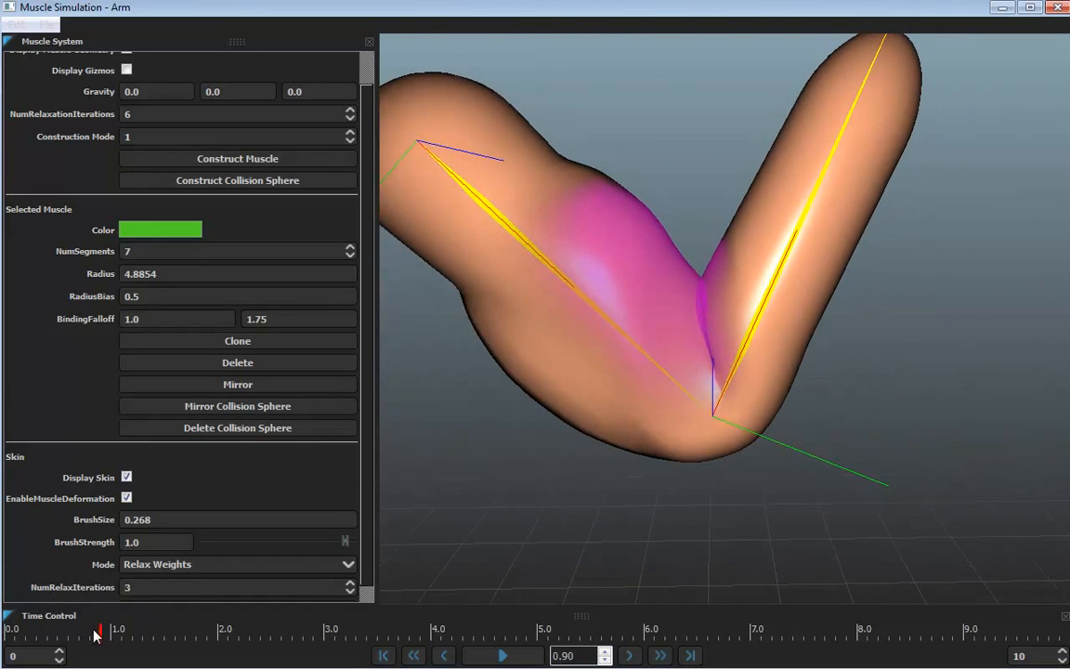
left_click_drag(96, 631, 74, 631)
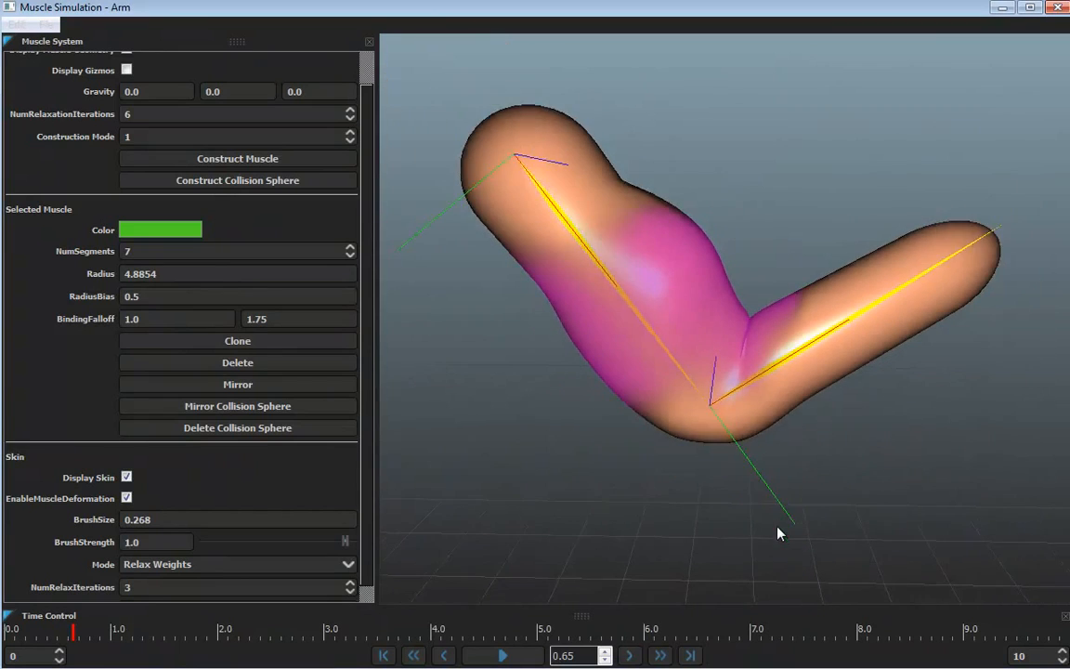
left_click(238, 158)
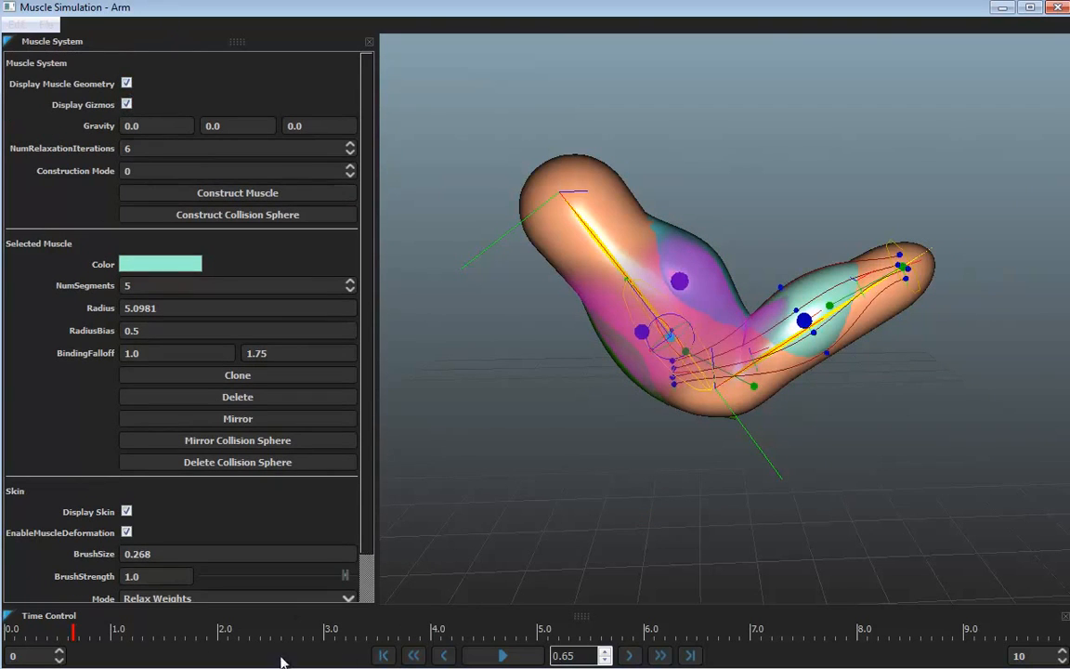
Rewind the simulation, tweak the upper-arm muscle's control point and view along the forearm
left_click_drag(74, 628, 10, 628)
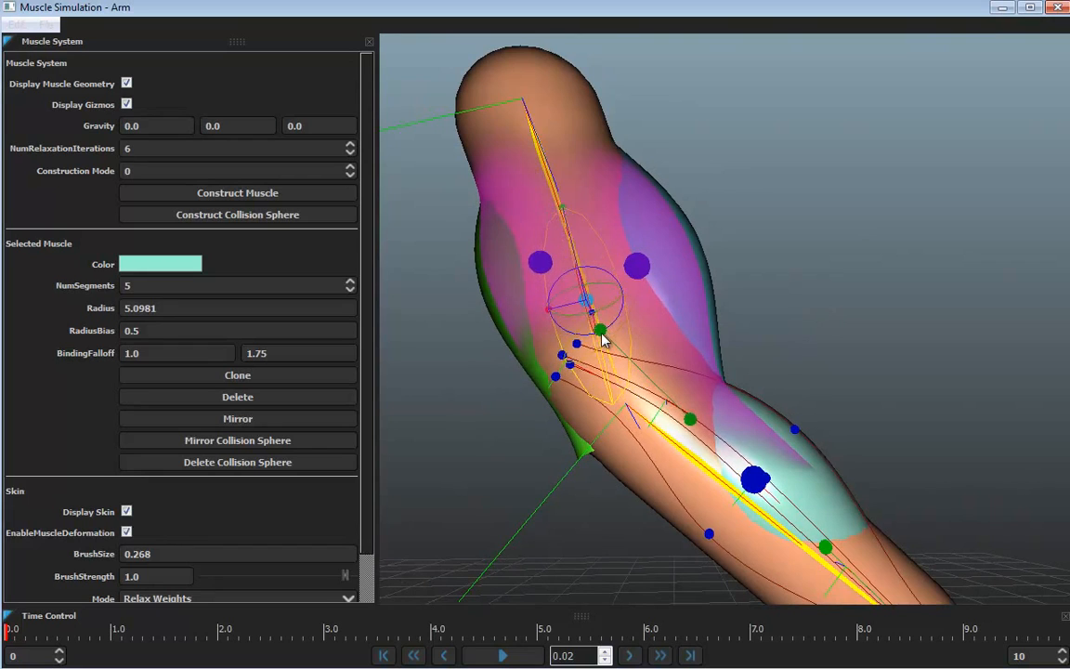
left_click_drag(602, 331, 587, 282)
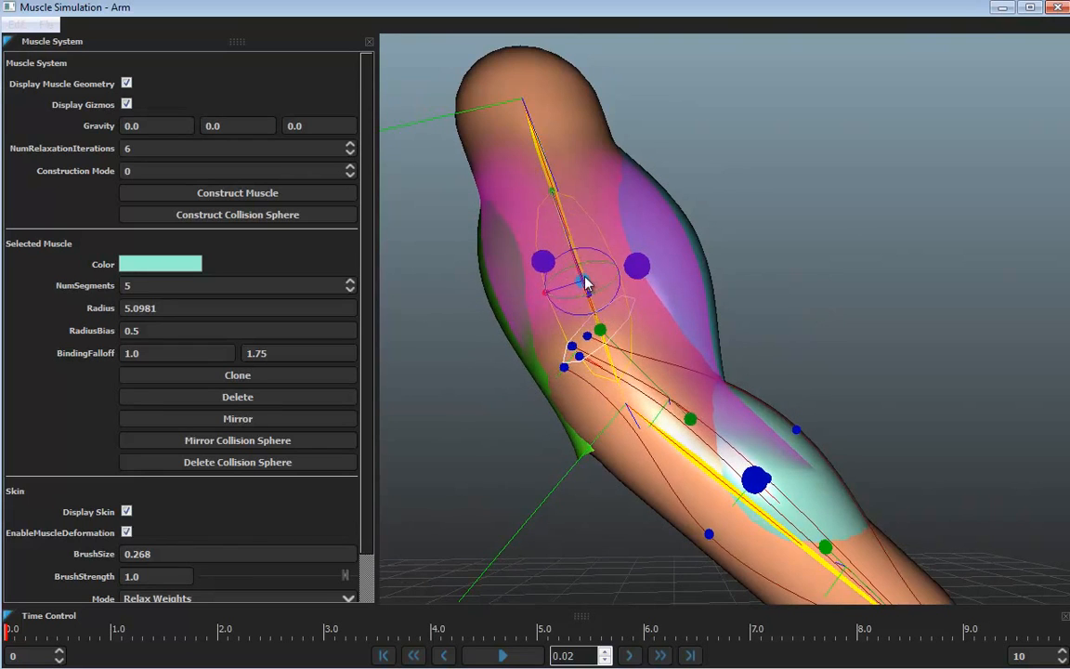
left_click_drag(585, 282, 613, 349)
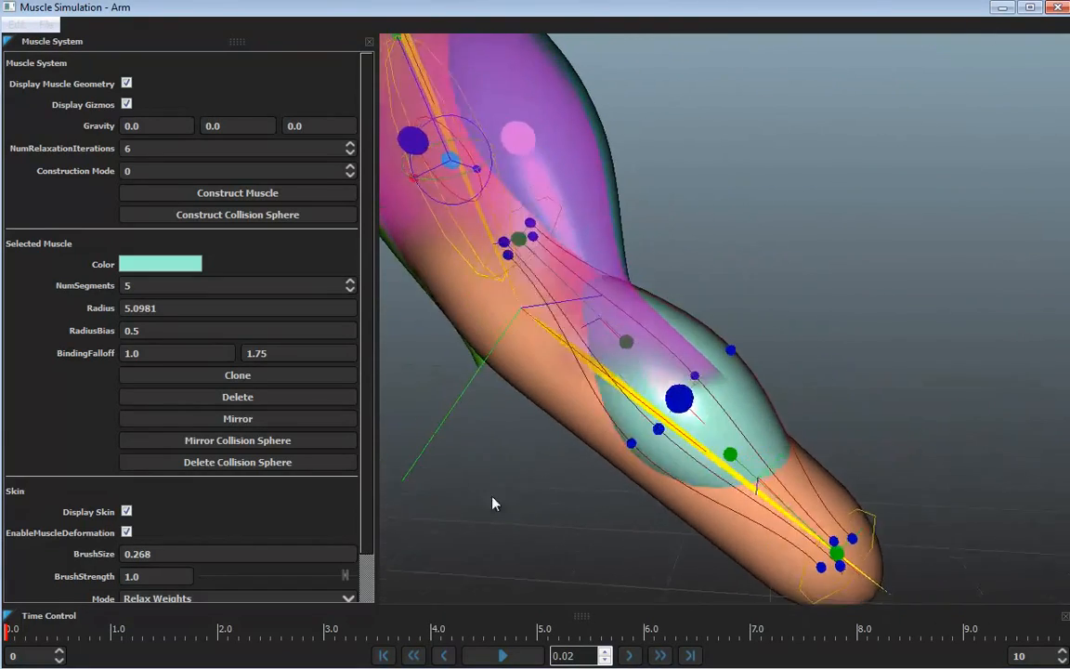
left_click_drag(11, 640, 52, 641)
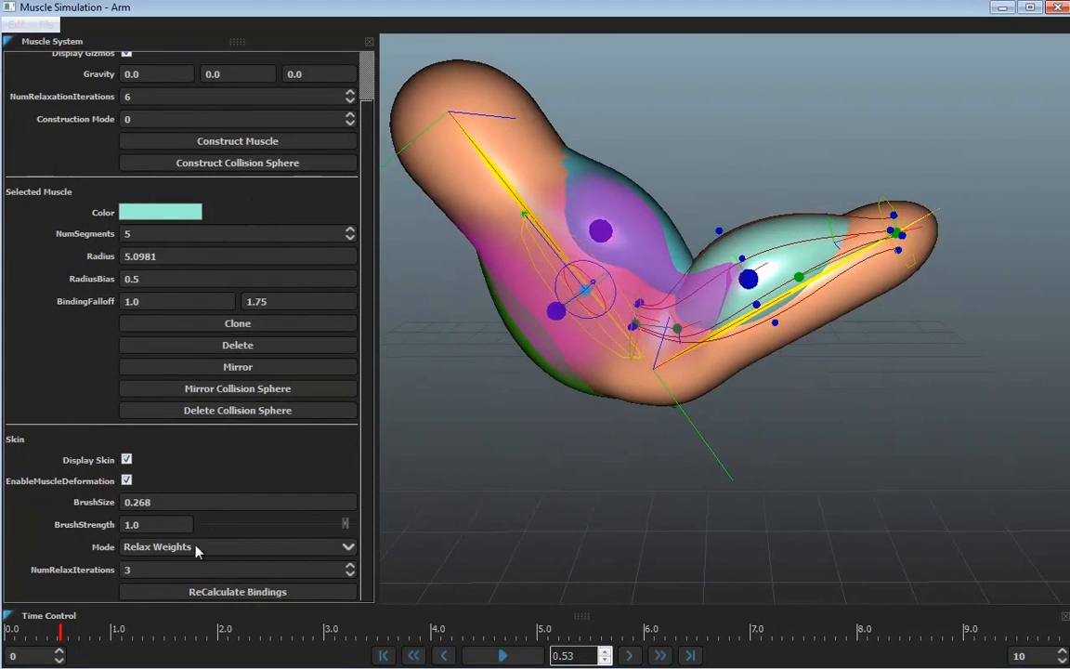
Briefly display the green slide weights, then switch Skin Mode to Stick Weights for editing
left_click(237, 546)
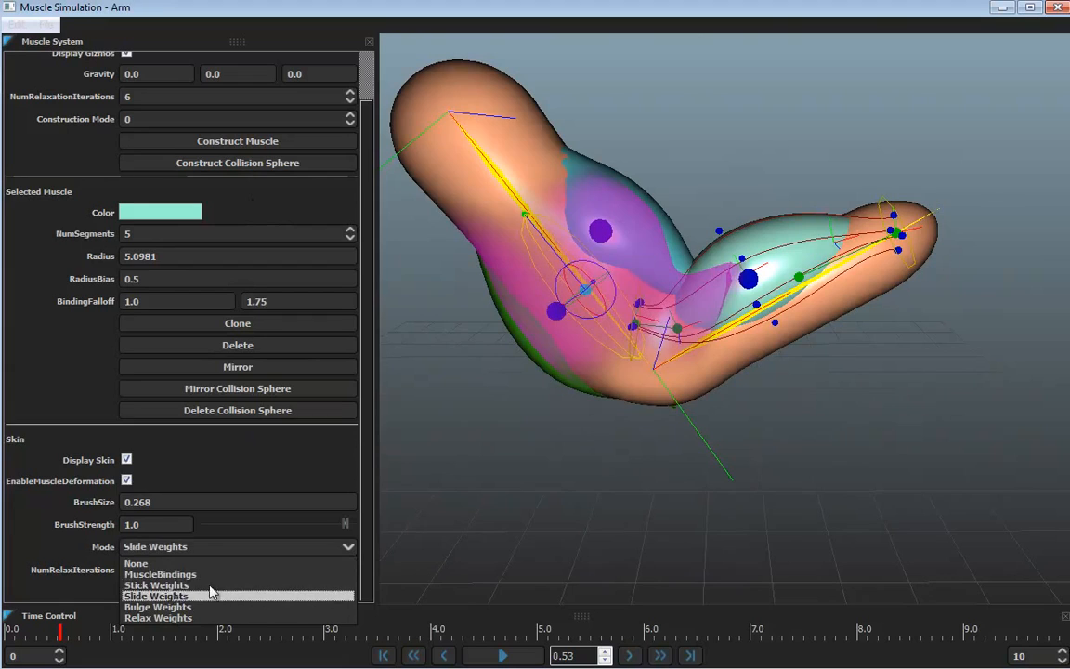
left_click(156, 594)
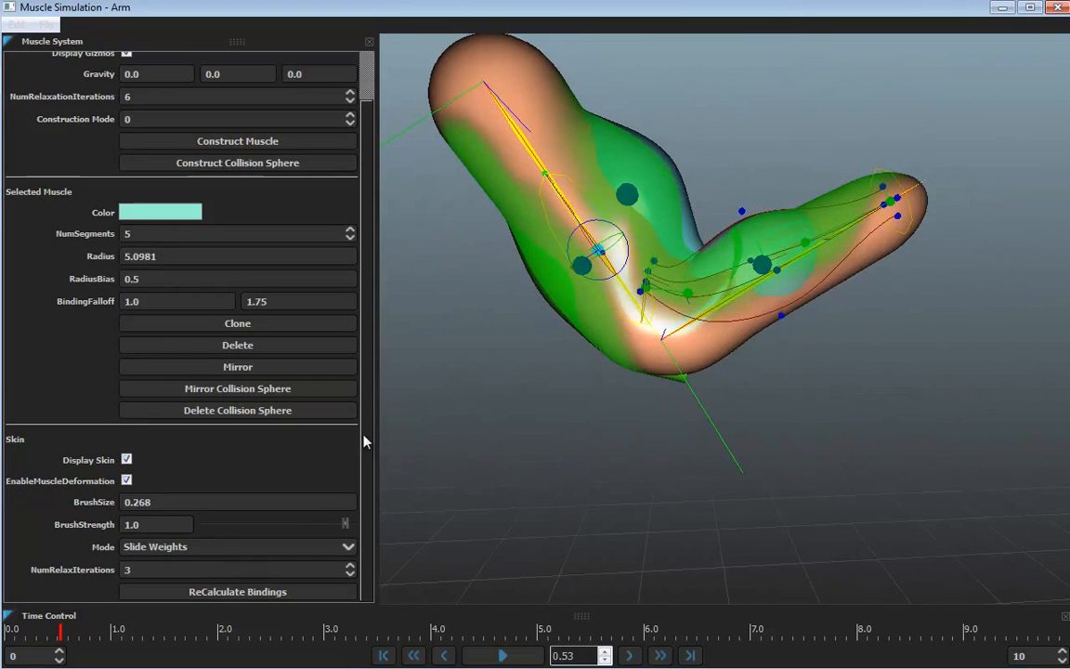
left_click(237, 546)
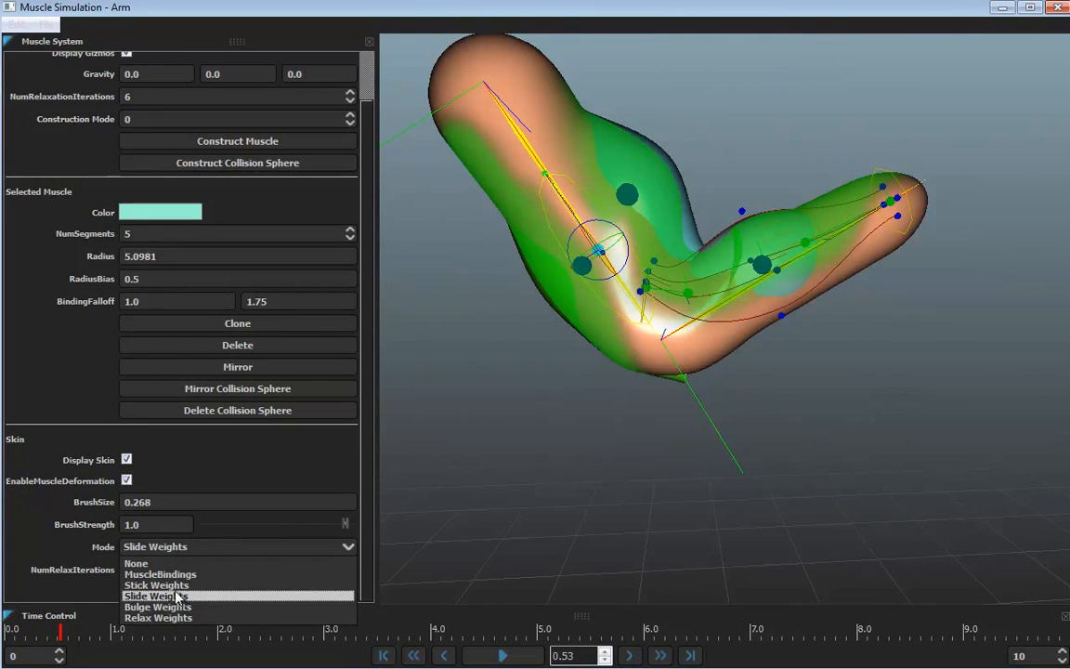
left_click(156, 583)
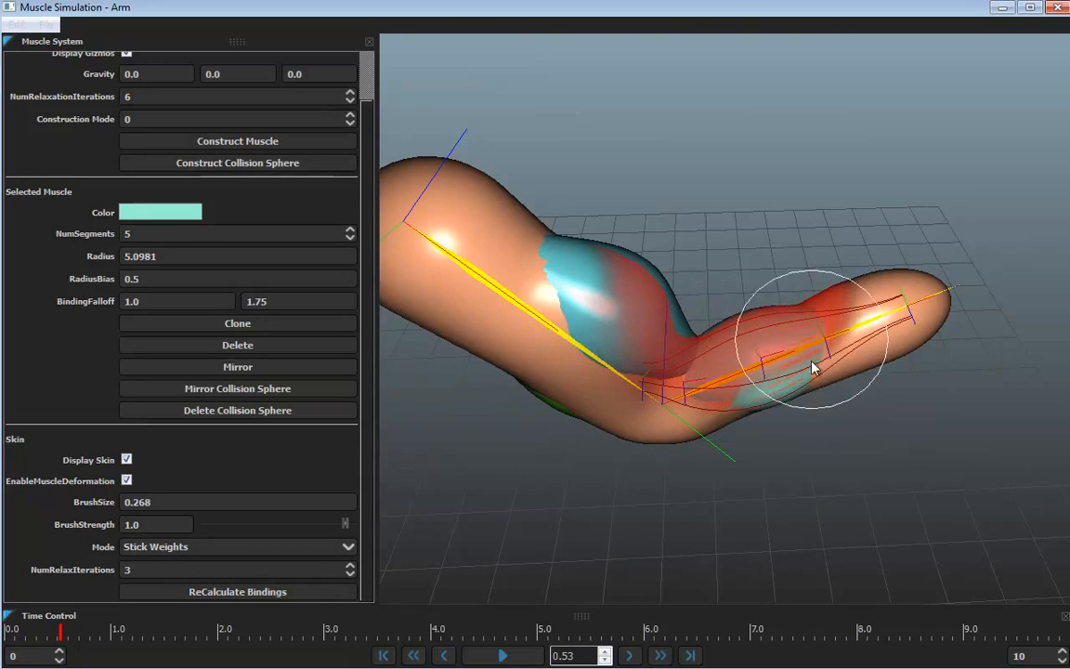
Orbit to the arm's underside and brush additional red stick weight under the elbow
left_click_drag(814, 368, 647, 312)
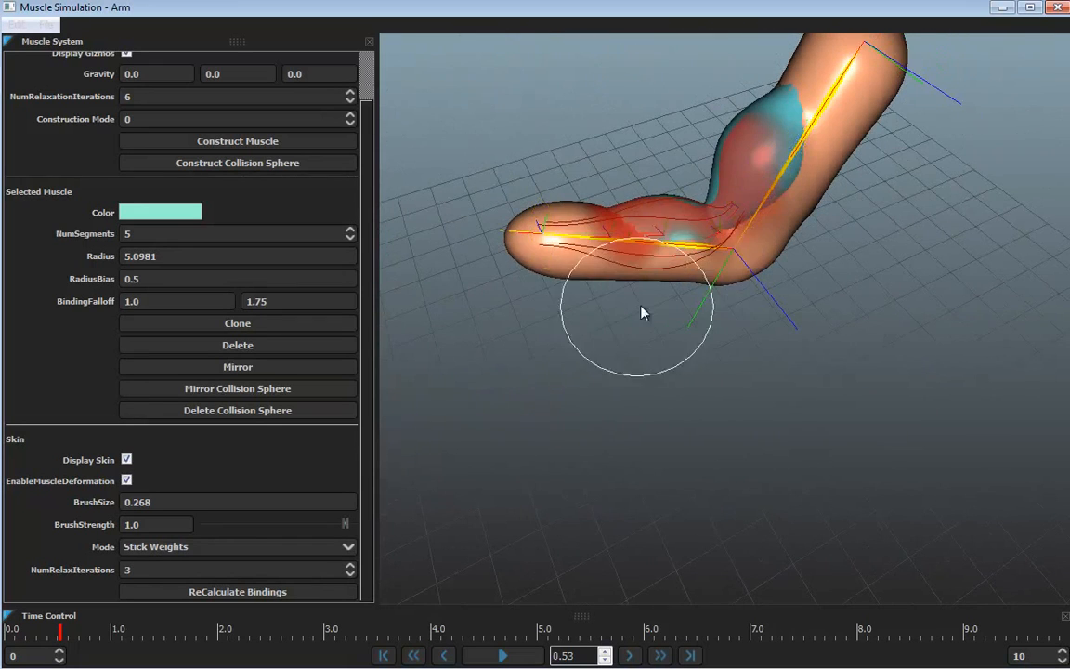
left_click_drag(646, 312, 743, 213)
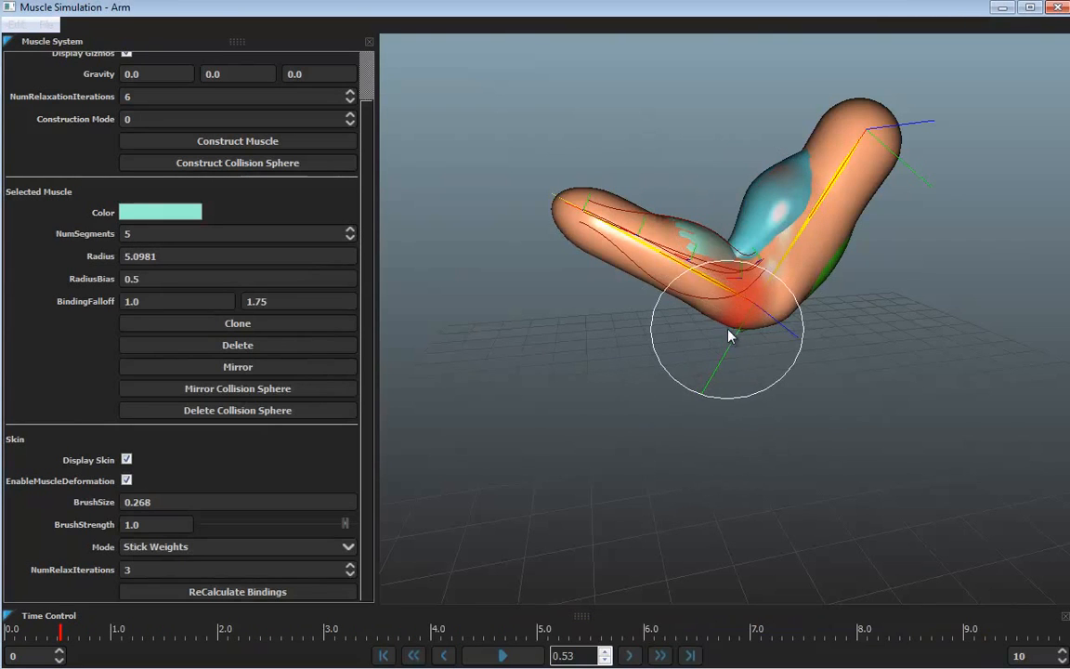
left_click_drag(728, 334, 702, 288)
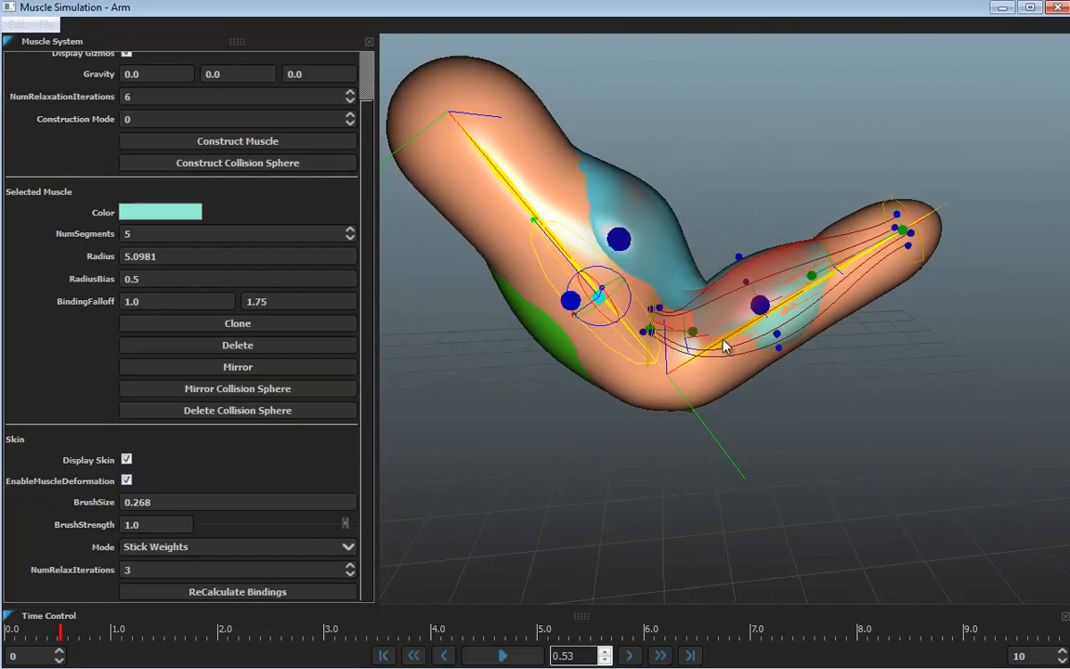
Hide muscle geometry and gizmos, then scrub the Time Control to watch the plain skin bend sharply
left_click_drag(59, 632, 97, 632)
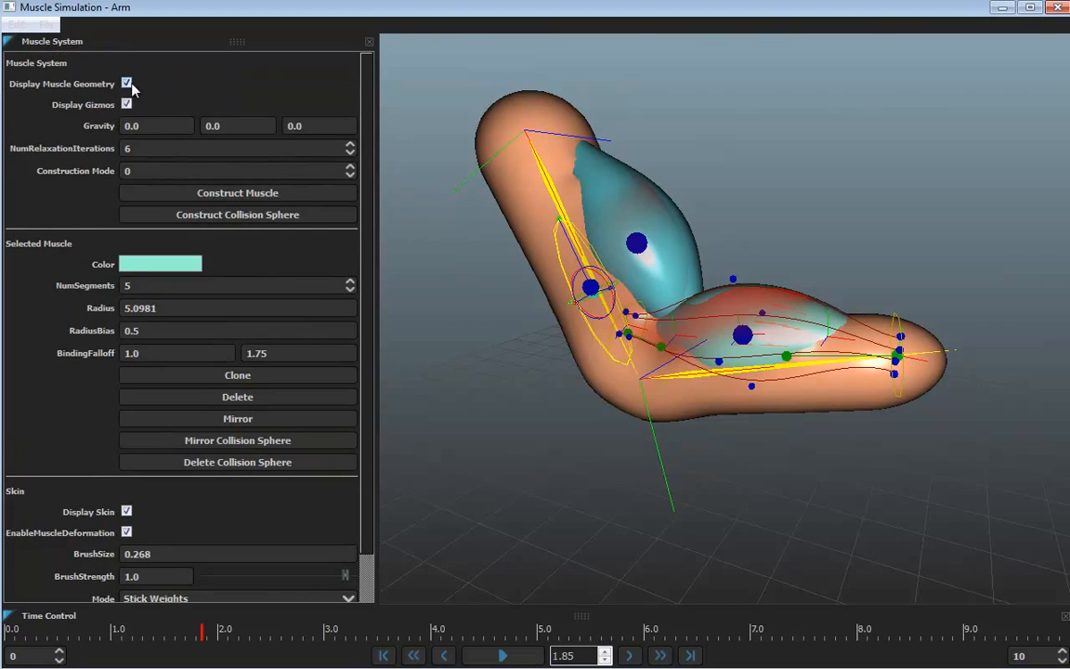
left_click(127, 84)
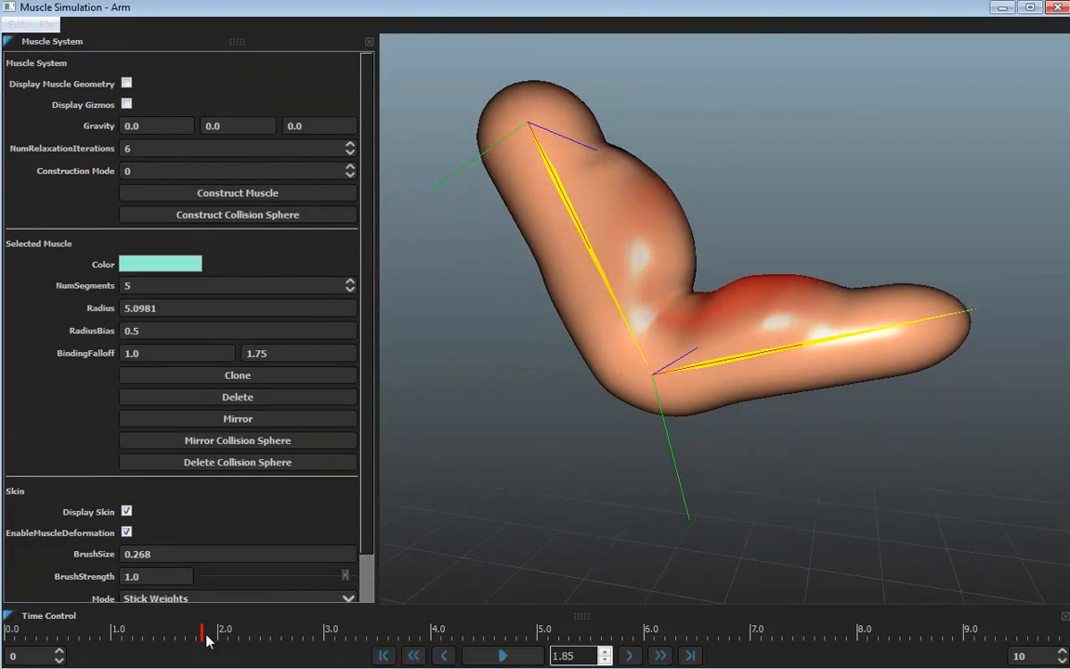
left_click_drag(203, 636, 115, 635)
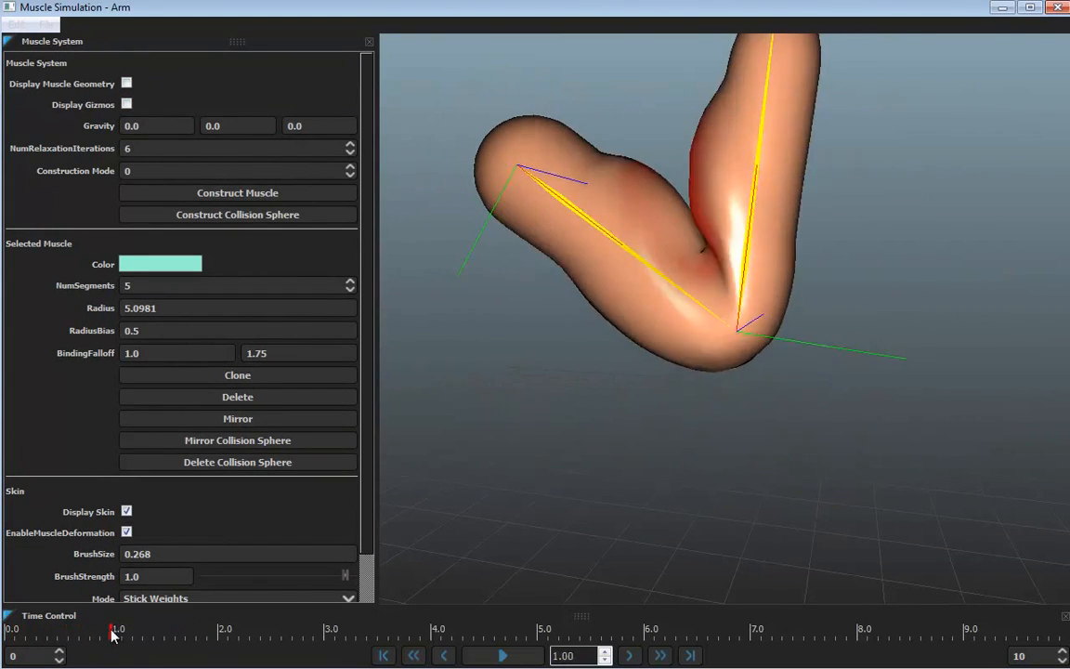